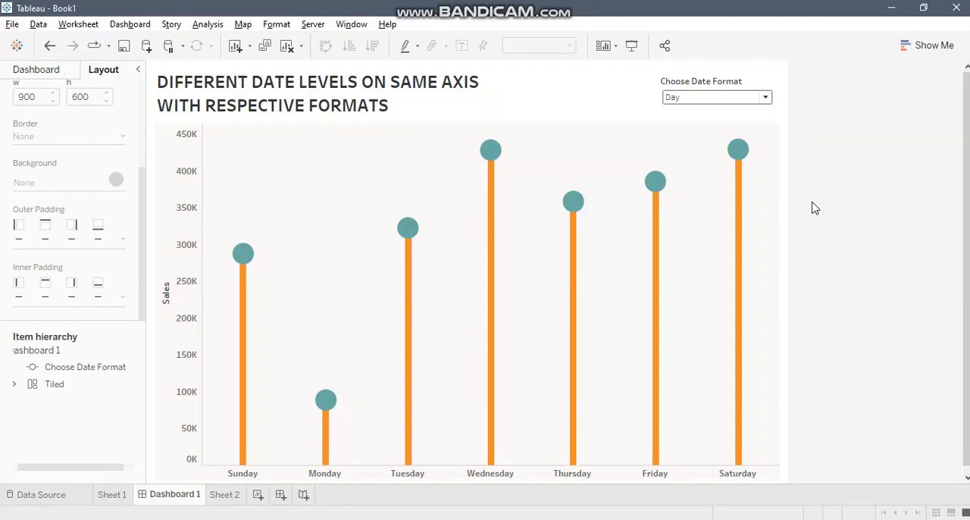
{"action": "mouse_move", "coordinate": [812, 209]}
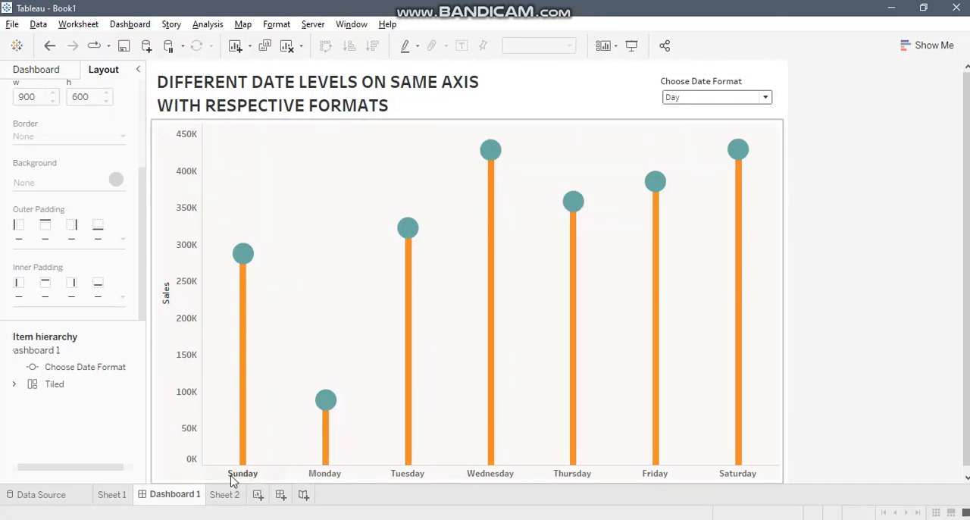
{"action": "mouse_move", "coordinate": [650, 473]}
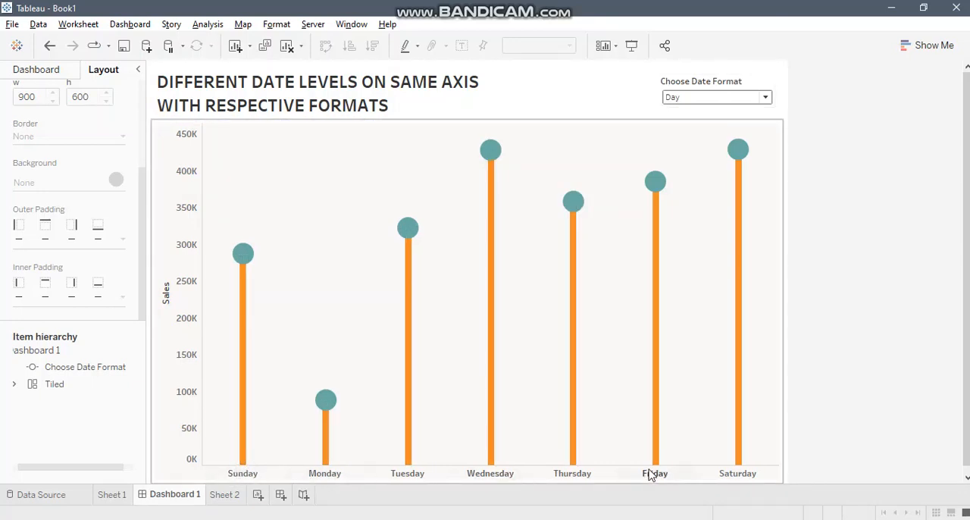
- Cycle the first sales chart's date axis through Month, Week, Month again and Day
{"action": "left_click", "coordinate": [764, 97]}
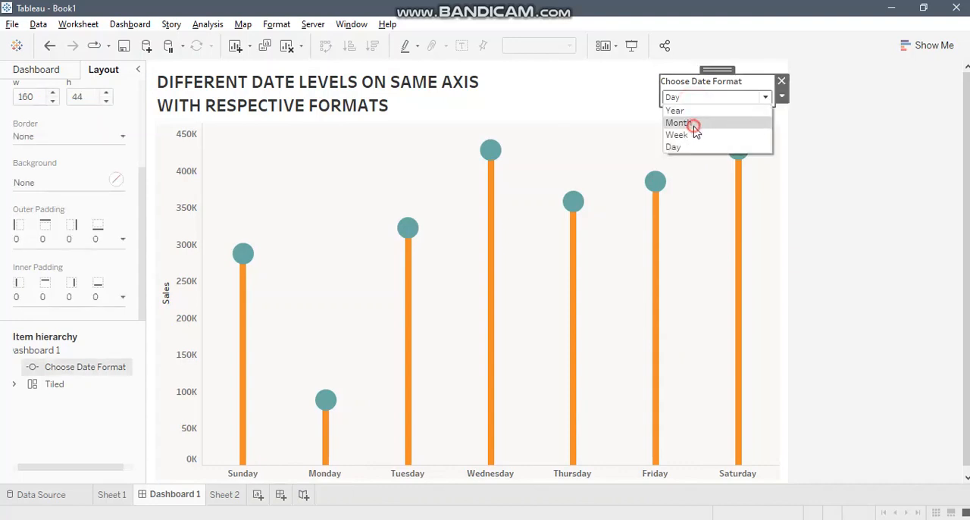
{"action": "left_click", "coordinate": [675, 123]}
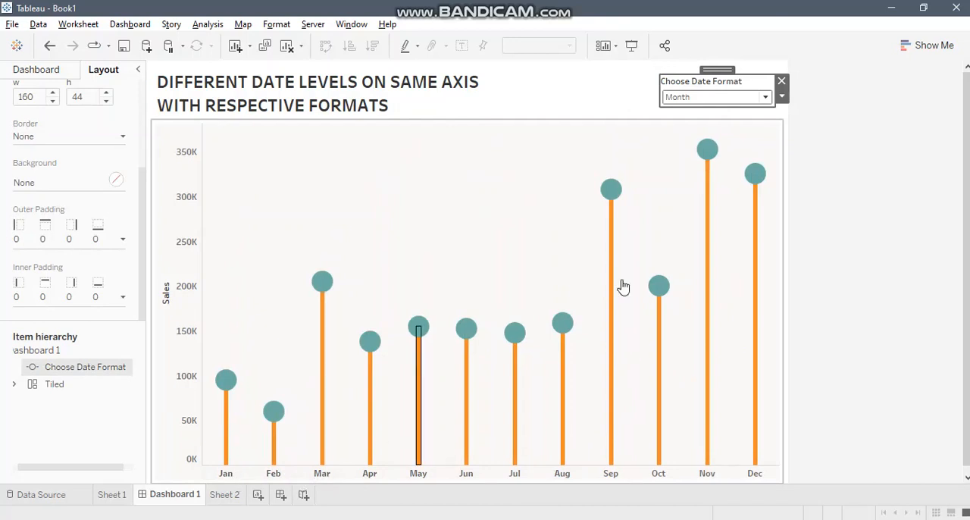
{"action": "left_click", "coordinate": [715, 97]}
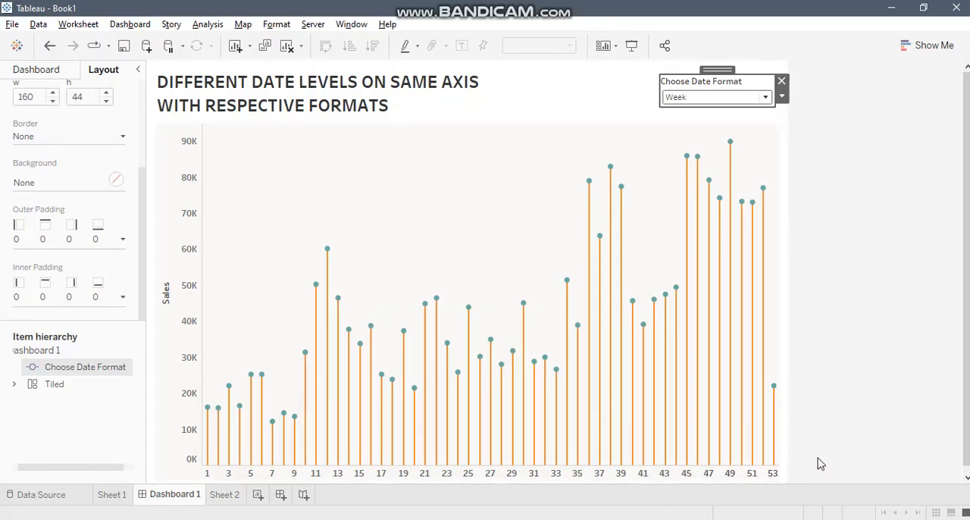
{"action": "mouse_move", "coordinate": [809, 422]}
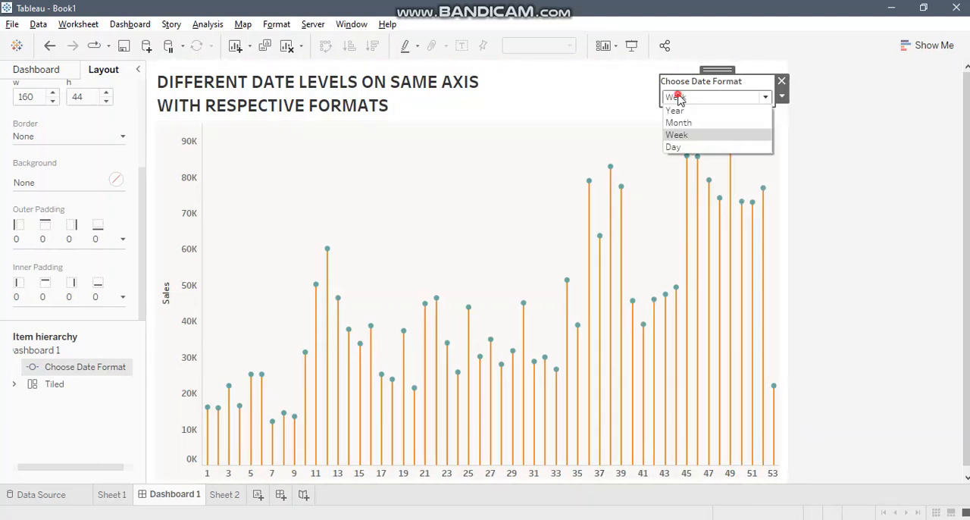
{"action": "left_click", "coordinate": [679, 122]}
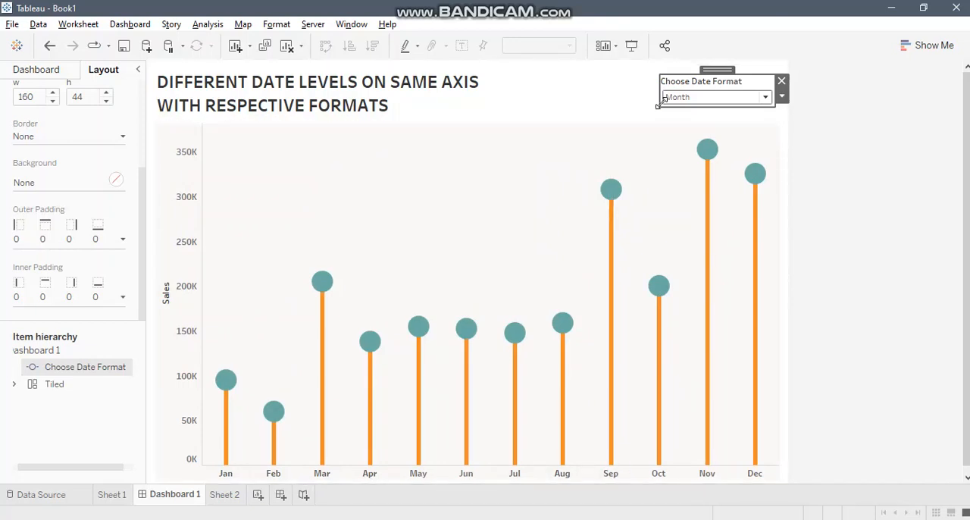
{"action": "left_click", "coordinate": [715, 97]}
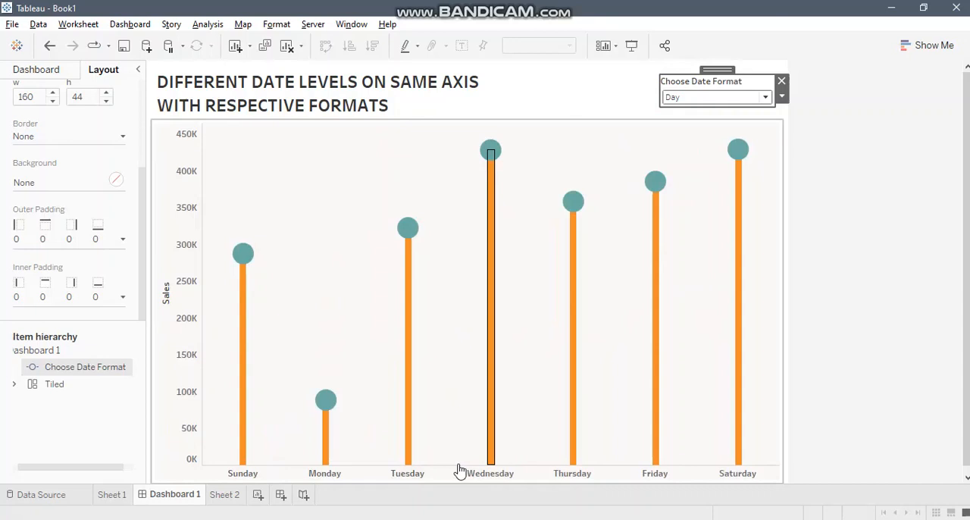
{"action": "mouse_move", "coordinate": [448, 463]}
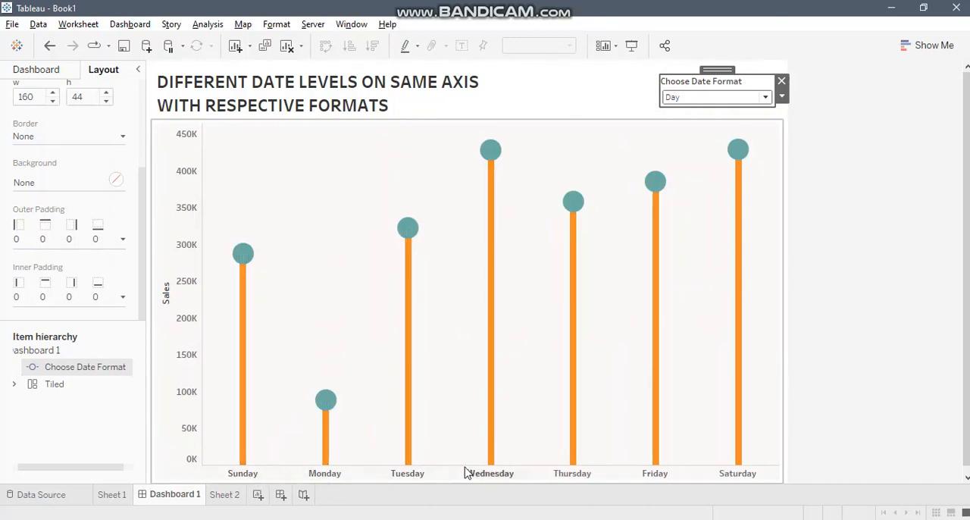
{"action": "mouse_move", "coordinate": [876, 388]}
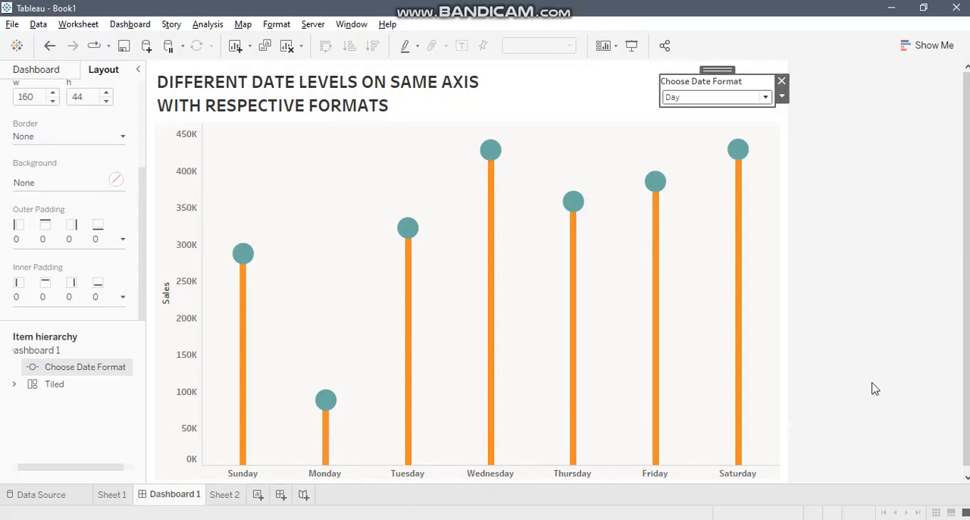
{"action": "mouse_move", "coordinate": [798, 180]}
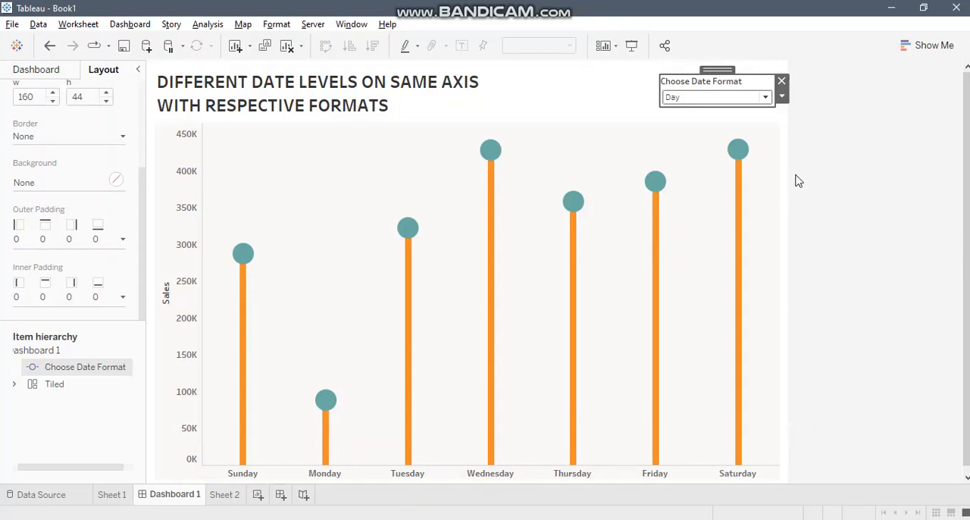
{"action": "mouse_move", "coordinate": [797, 176]}
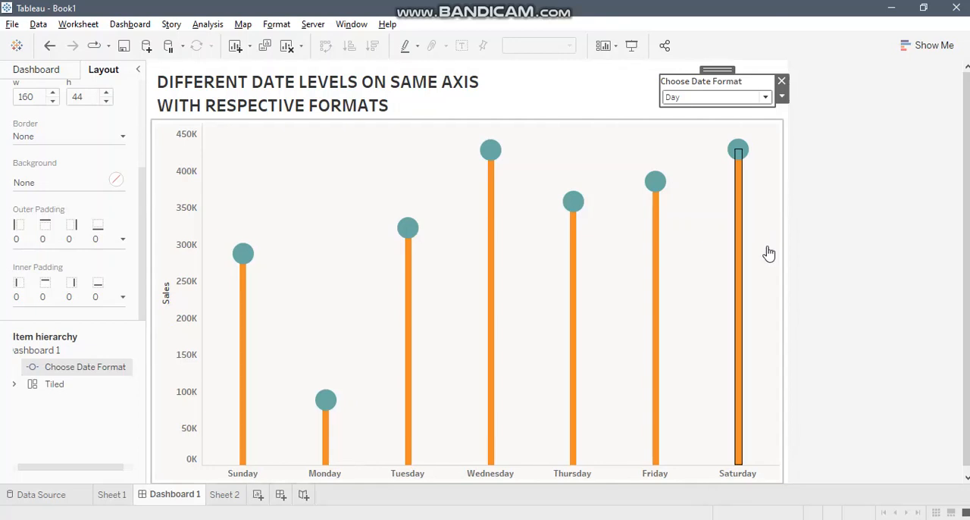
- On Sheet 2, create string list parameter 'Choose date level' with Year, Month, Week, Day and show its control
{"action": "left_click", "coordinate": [224, 494]}
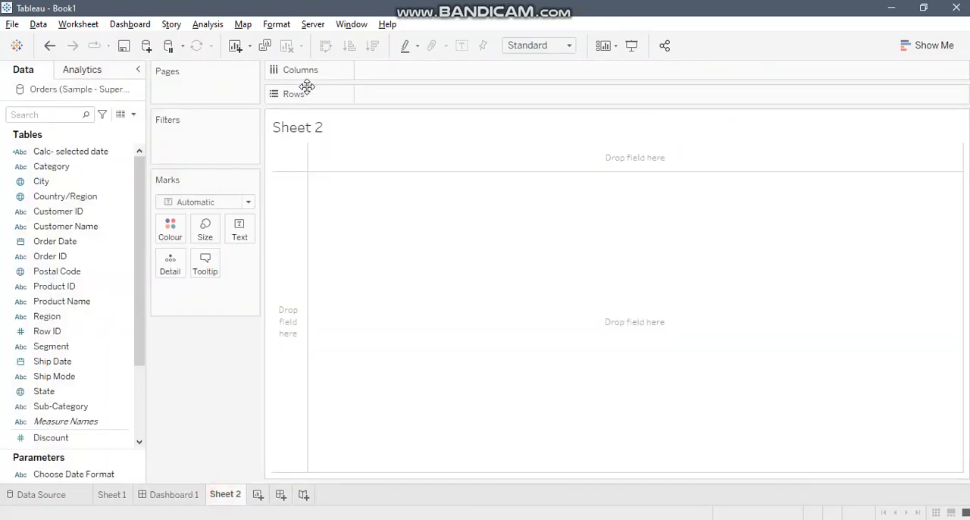
{"action": "mouse_move", "coordinate": [134, 115]}
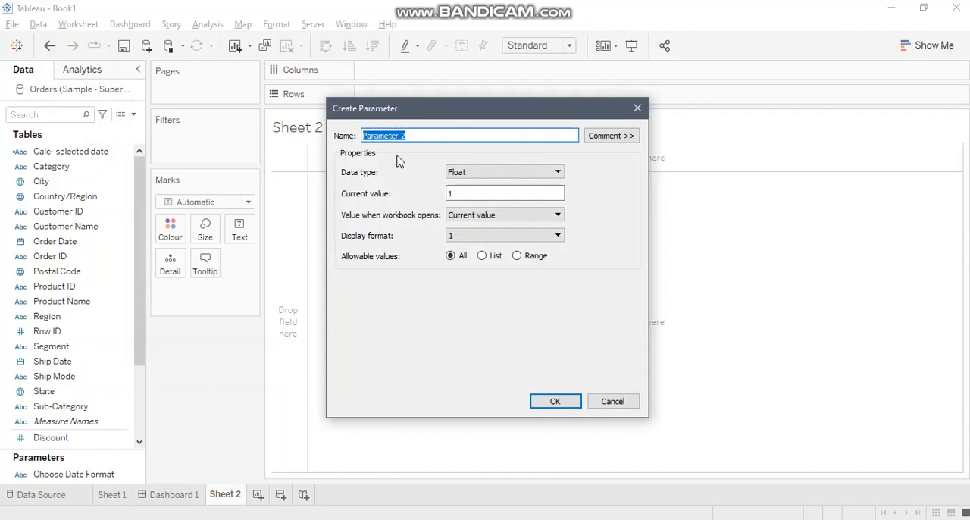
{"action": "type", "text": "Choose"}
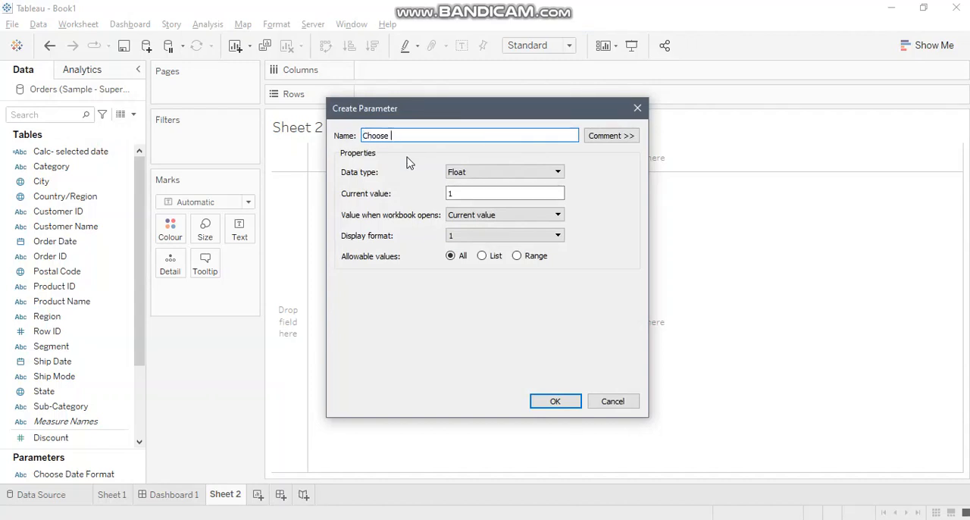
{"action": "type", "text": "date level"}
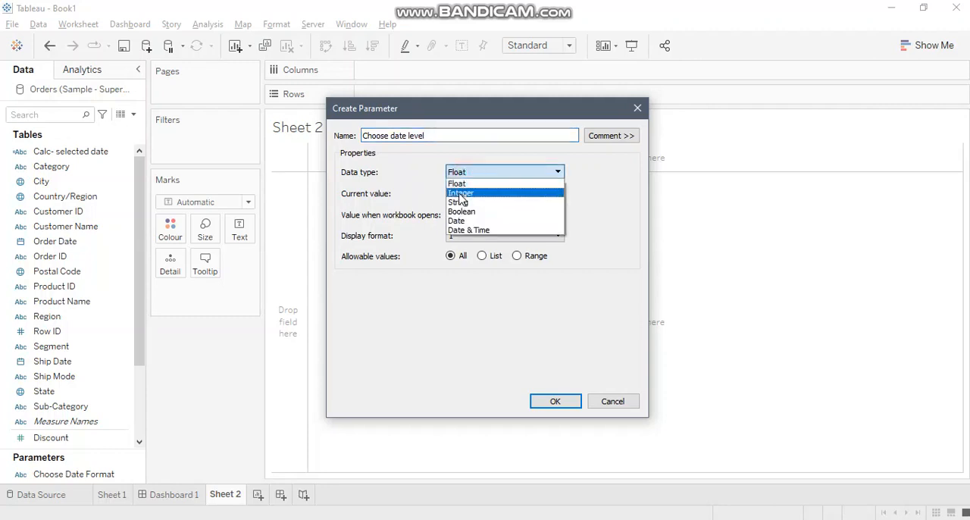
{"action": "left_click", "coordinate": [457, 203]}
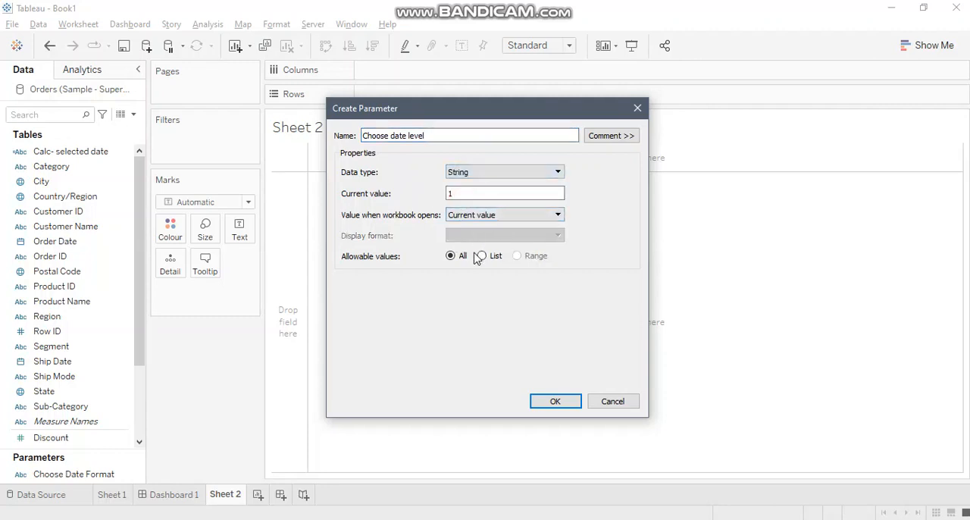
{"action": "left_click", "coordinate": [482, 254]}
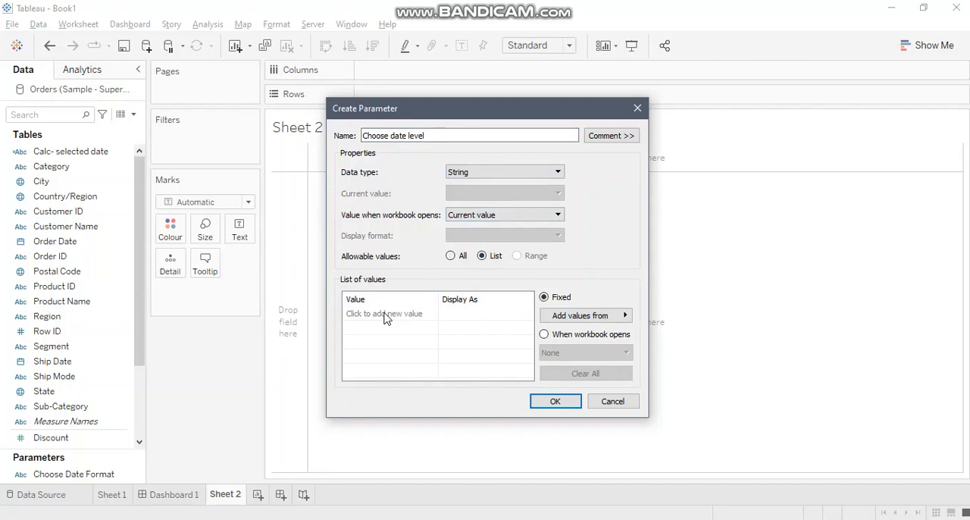
{"action": "left_click", "coordinate": [388, 312]}
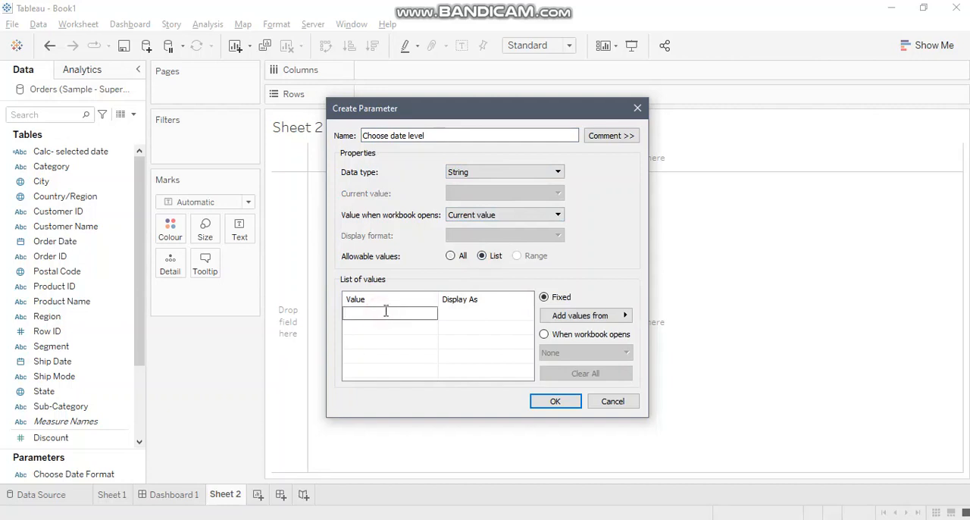
{"action": "type", "text": "Year"}
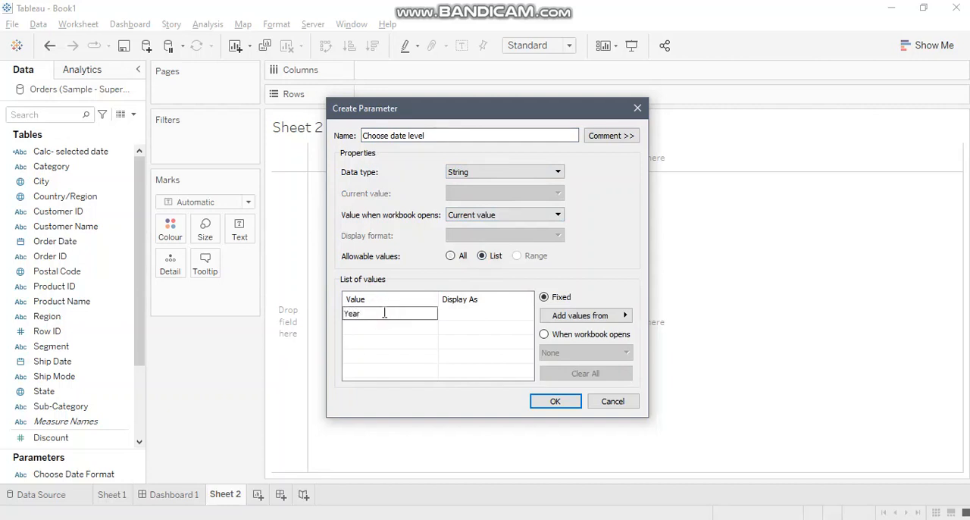
{"action": "mouse_move", "coordinate": [442, 318]}
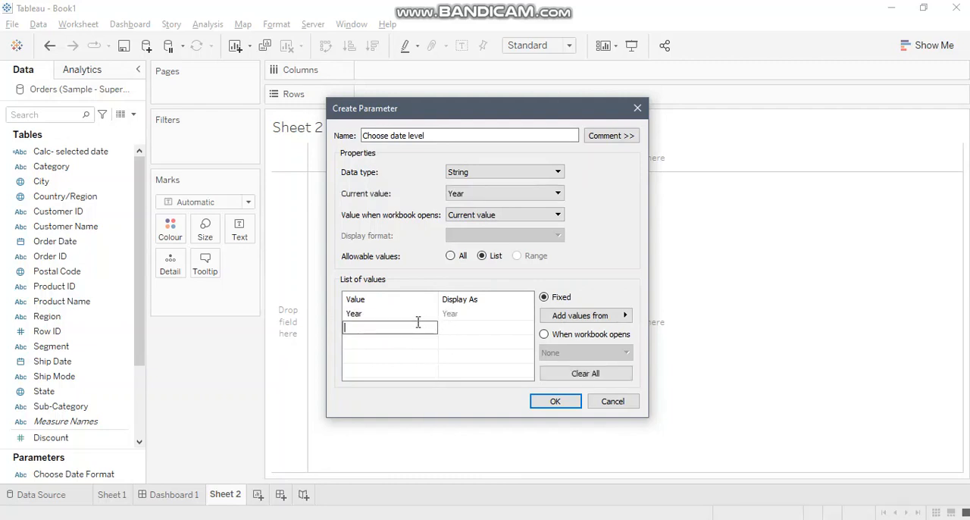
{"action": "right_click", "coordinate": [391, 327]}
{"action": "type", "text": "Month"}
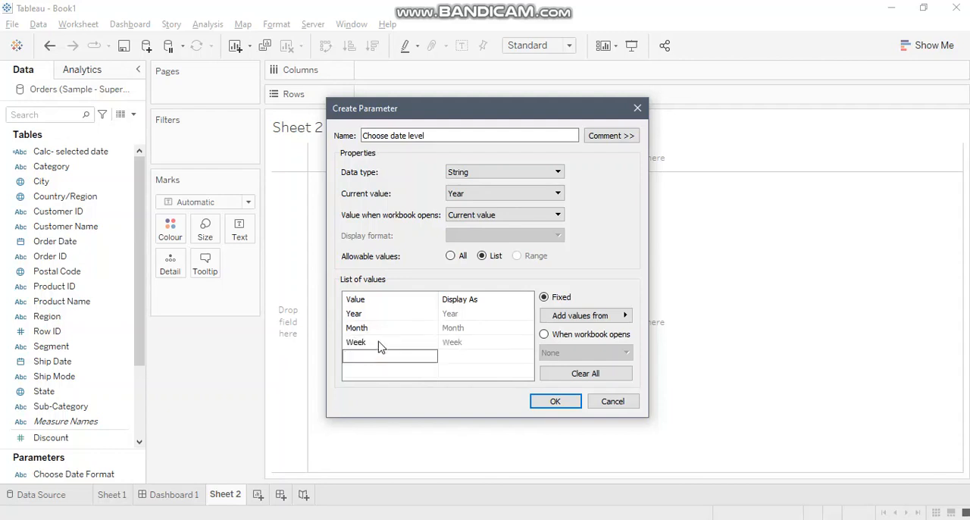
{"action": "type", "text": "Day"}
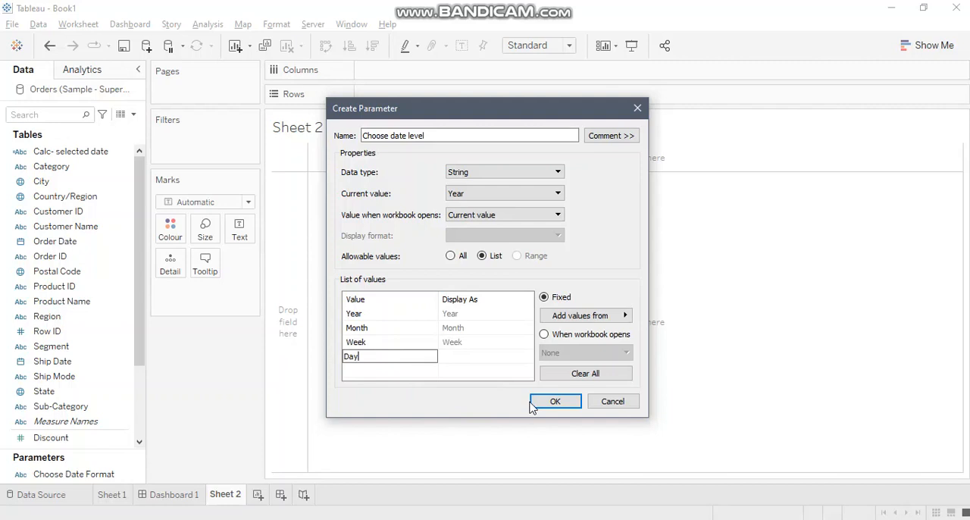
{"action": "left_click", "coordinate": [554, 400]}
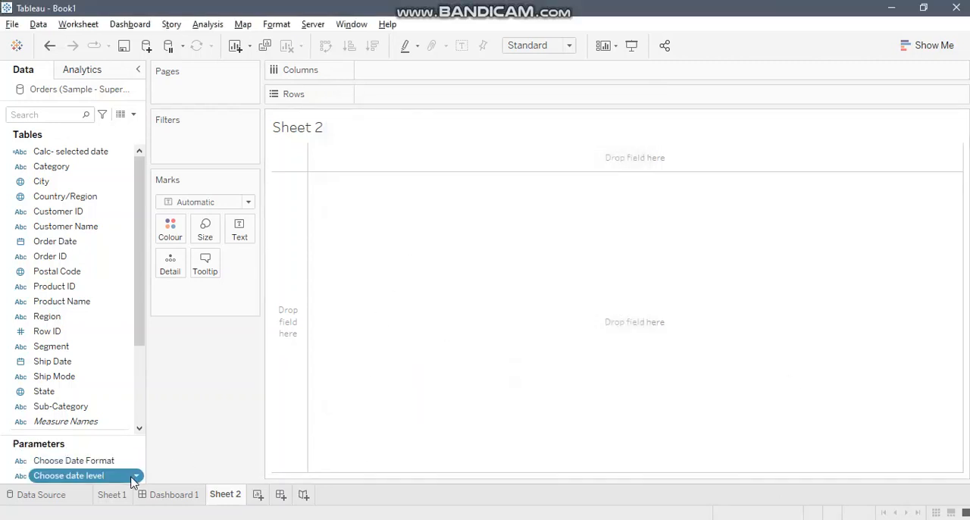
{"action": "left_click", "coordinate": [134, 476]}
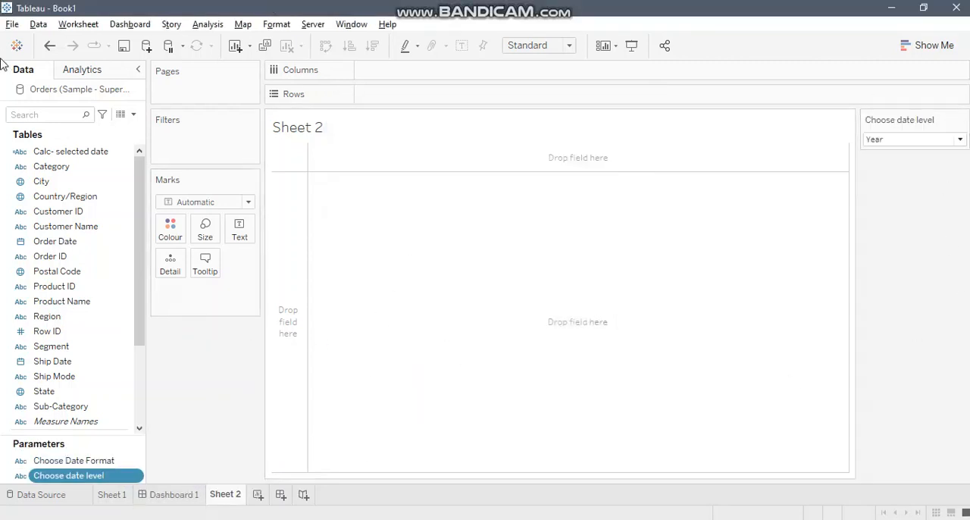
{"action": "left_click", "coordinate": [132, 115]}
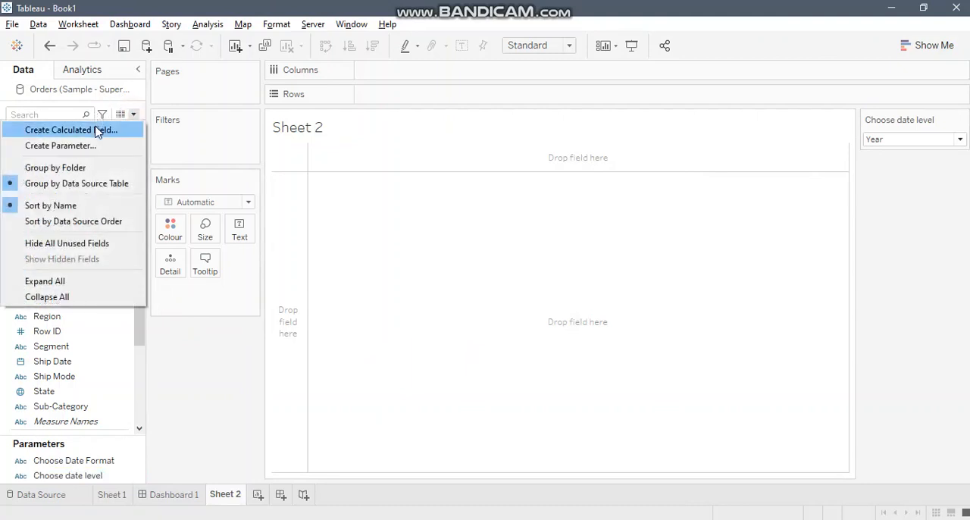
- Start a new calculated field named 'Calc- chosen date level'
{"action": "left_click", "coordinate": [72, 130]}
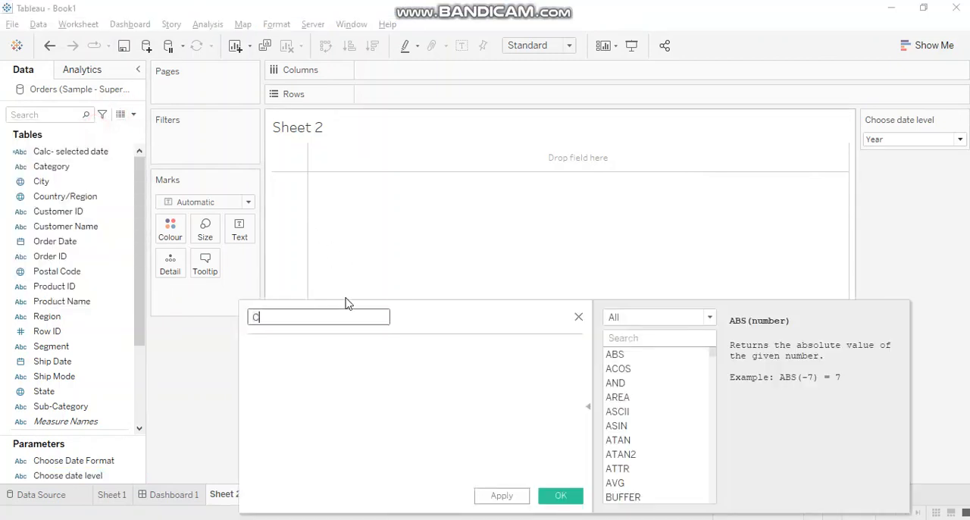
{"action": "type", "text": "Calc-"}
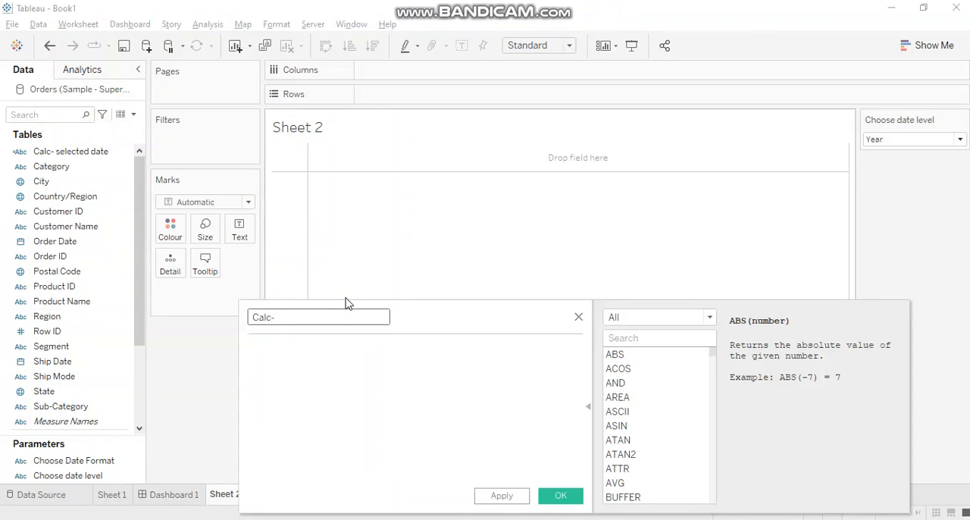
{"action": "type", "text": "chosen"}
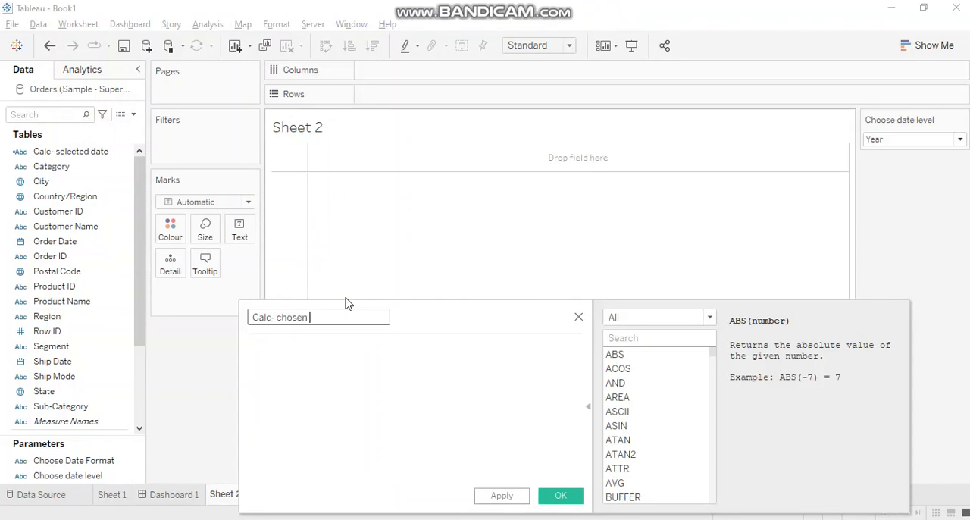
{"action": "type", "text": "date"}
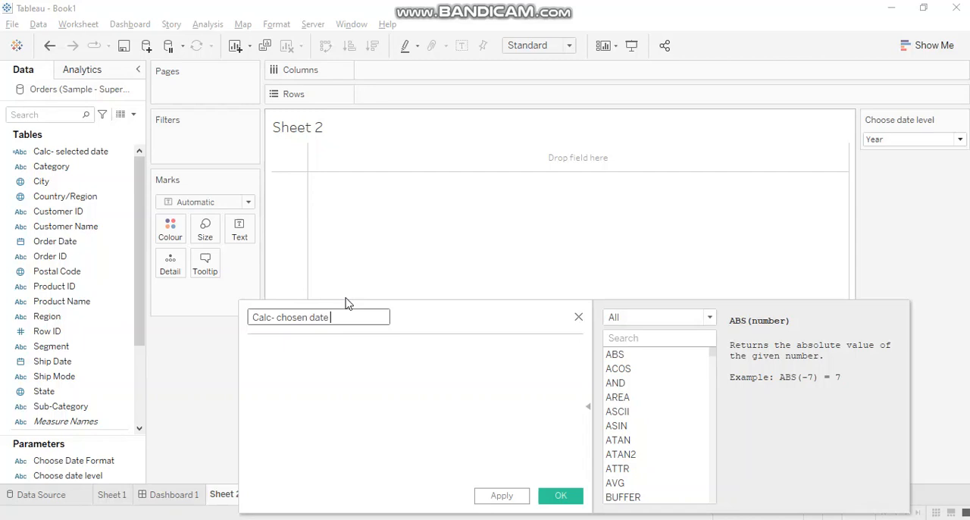
{"action": "type", "text": "level"}
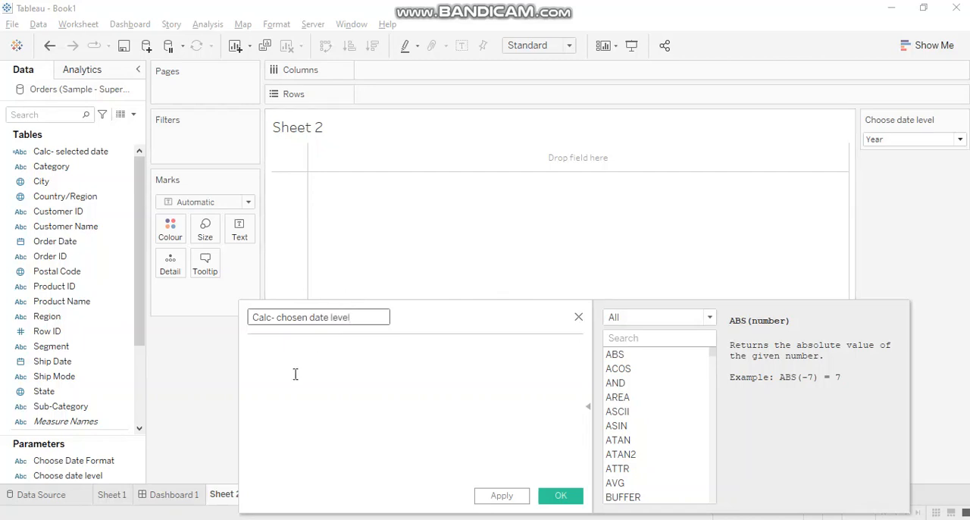
- Write the IF branch: when the parameter is 'Year', return DATENAME('year', [Order Date])
{"action": "type", "text": "IF"}
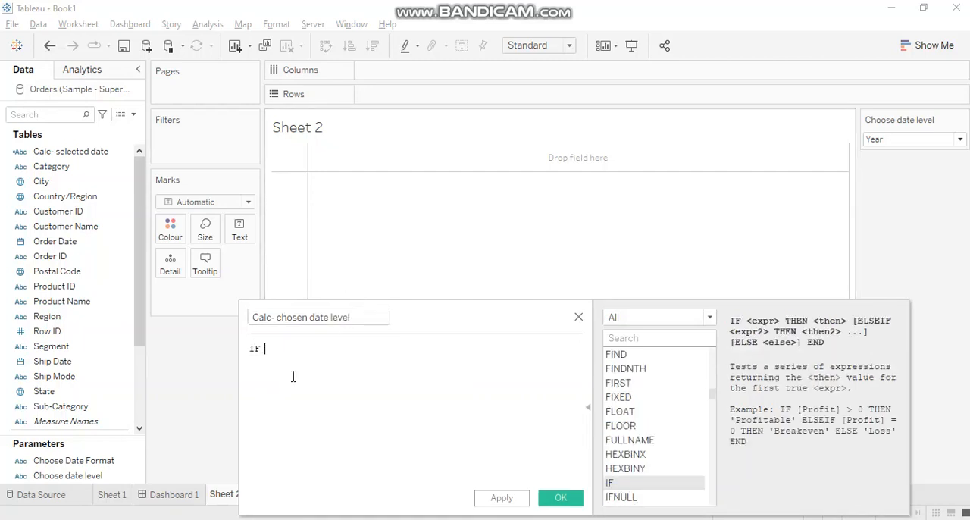
{"action": "type", "text": "choo"}
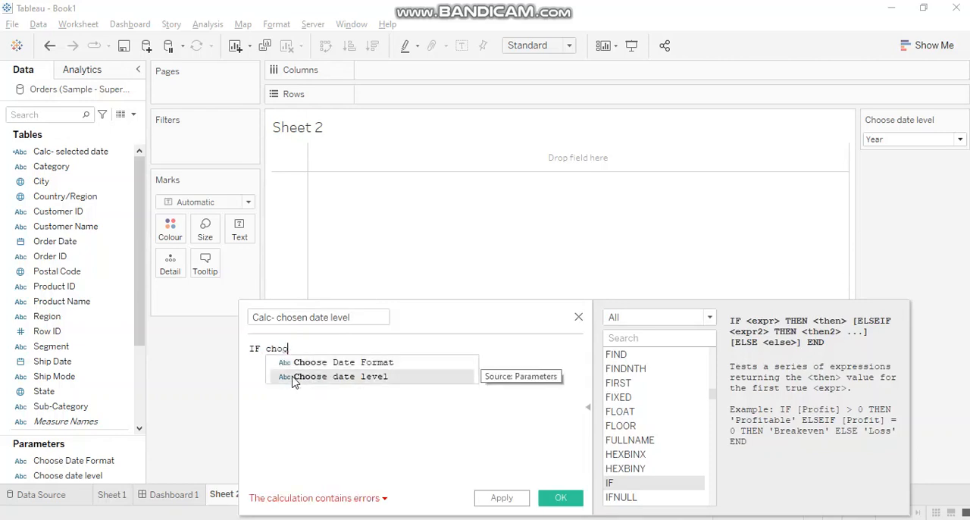
{"action": "left_click", "coordinate": [340, 375]}
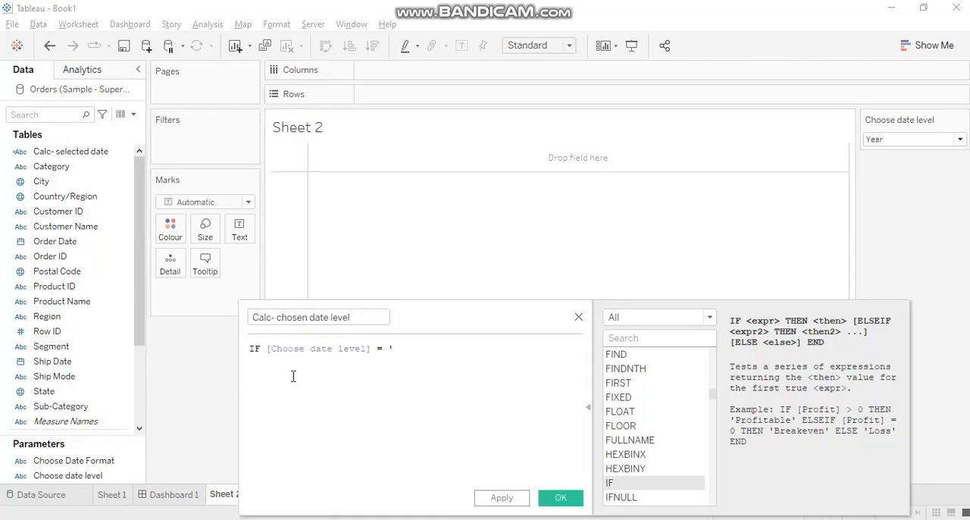
{"action": "type", "text": "Yeat"}
{"action": "type", "text": "THEN"}
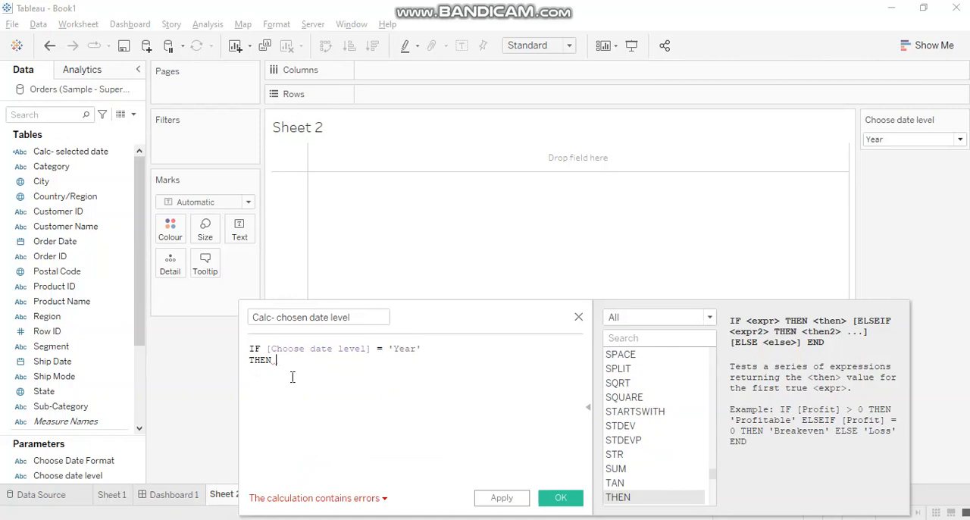
{"action": "type", "text": "da"}
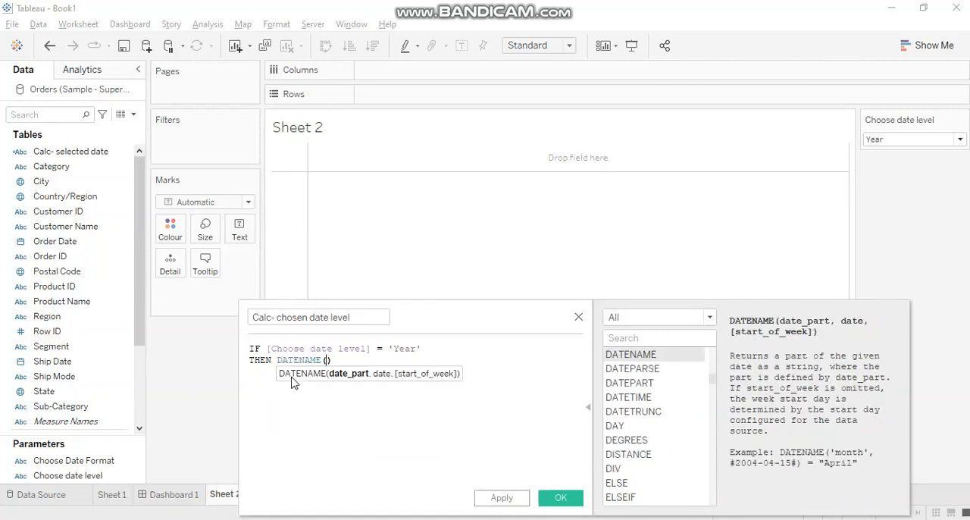
{"action": "type", "text": "'year'"}
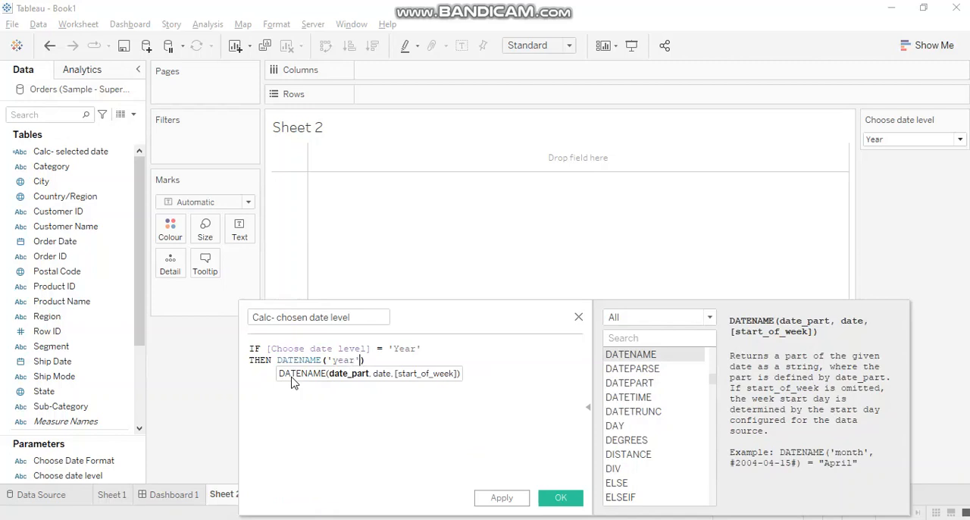
{"action": "type", "text": ","}
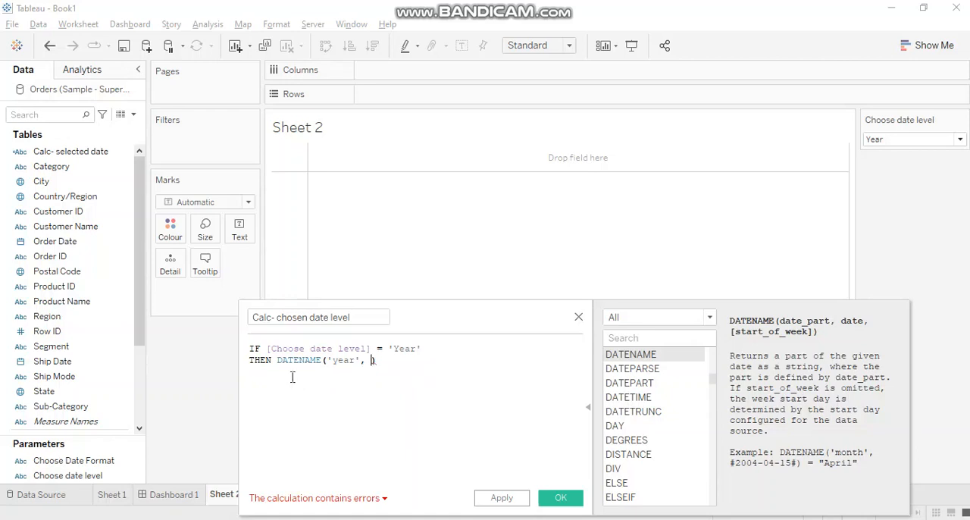
{"action": "type", "text": "[Order Date])"}
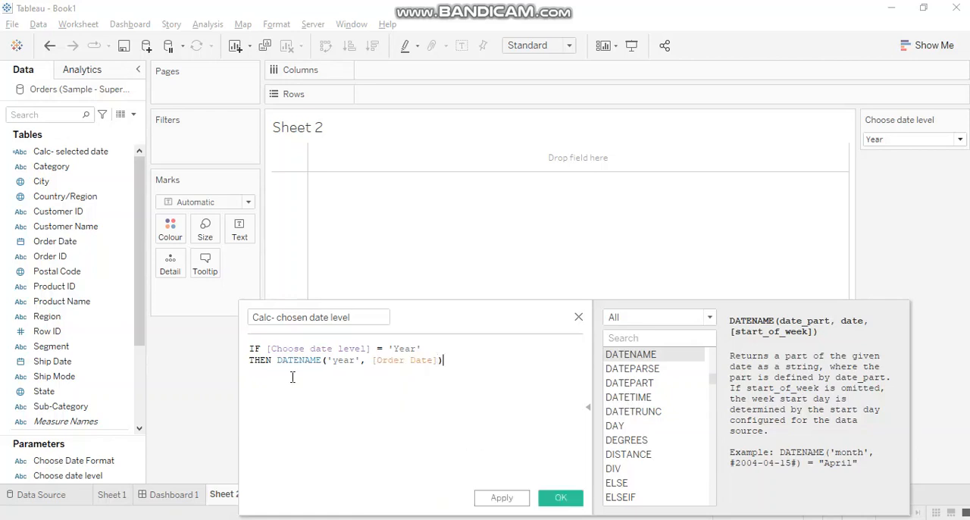
- Add the ELSEIF branch for 'Month' returning DATENAME('month', [Order Date])
{"action": "type", "text": "el"}
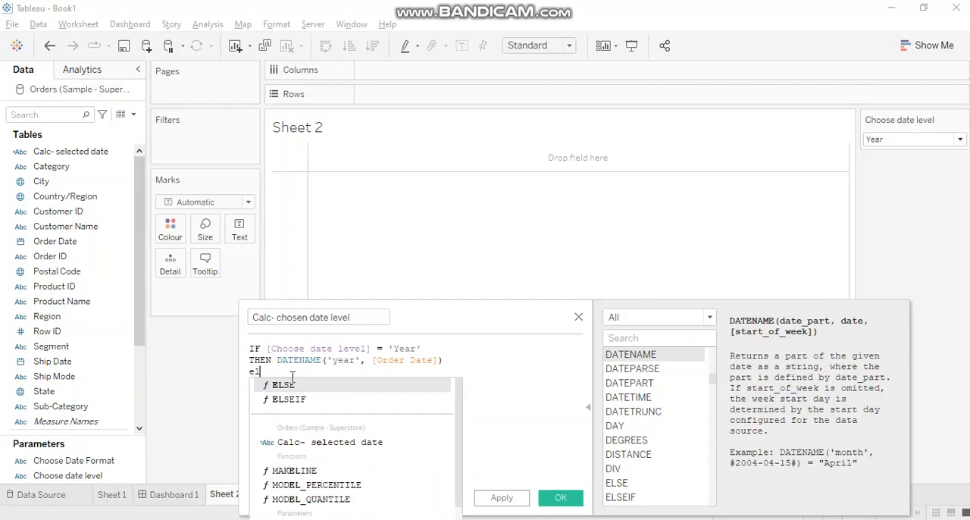
{"action": "left_click", "coordinate": [290, 400]}
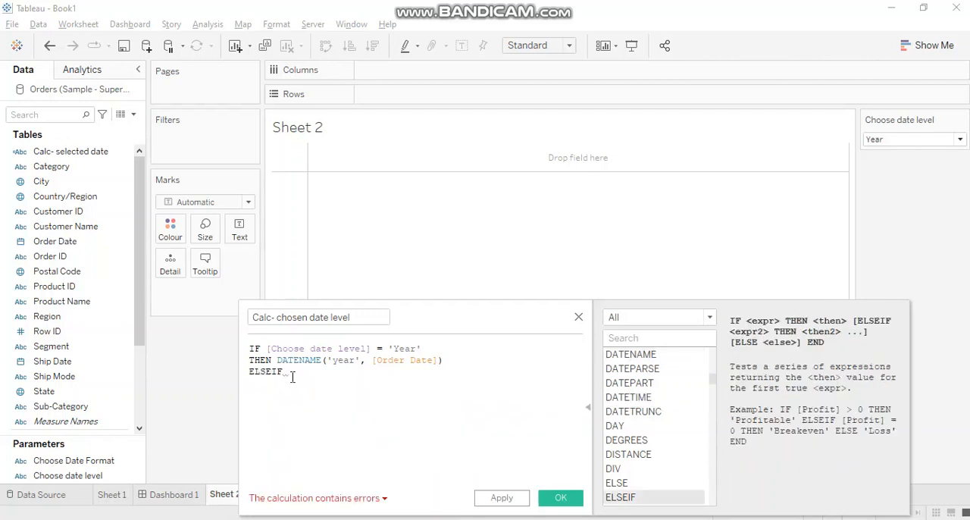
{"action": "type", "text": "[Choose date level]"}
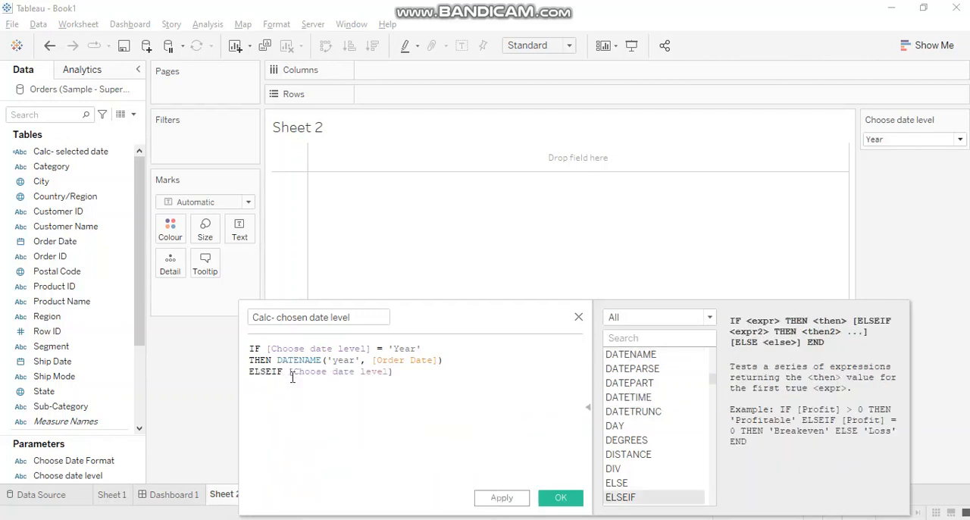
{"action": "type", "text": "= 'Month"}
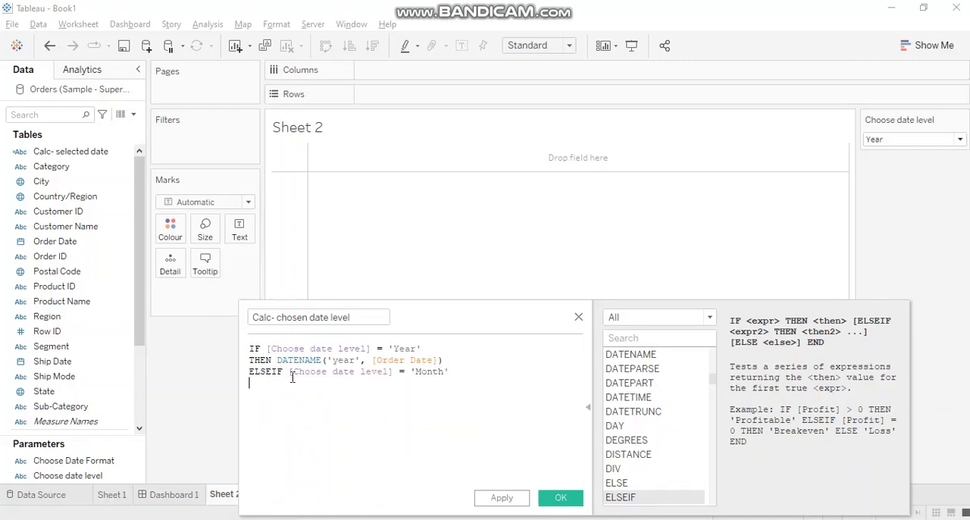
{"action": "type", "text": "THEN"}
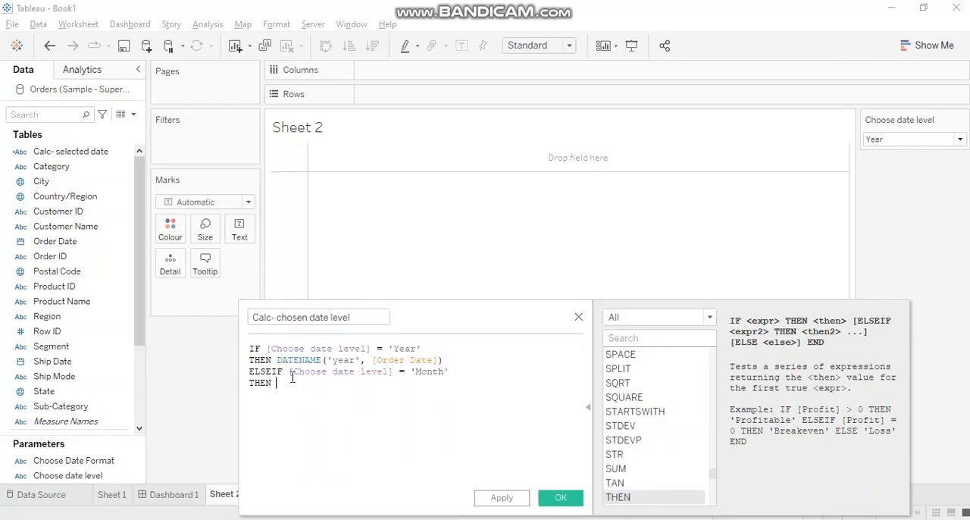
{"action": "type", "text": "datena"}
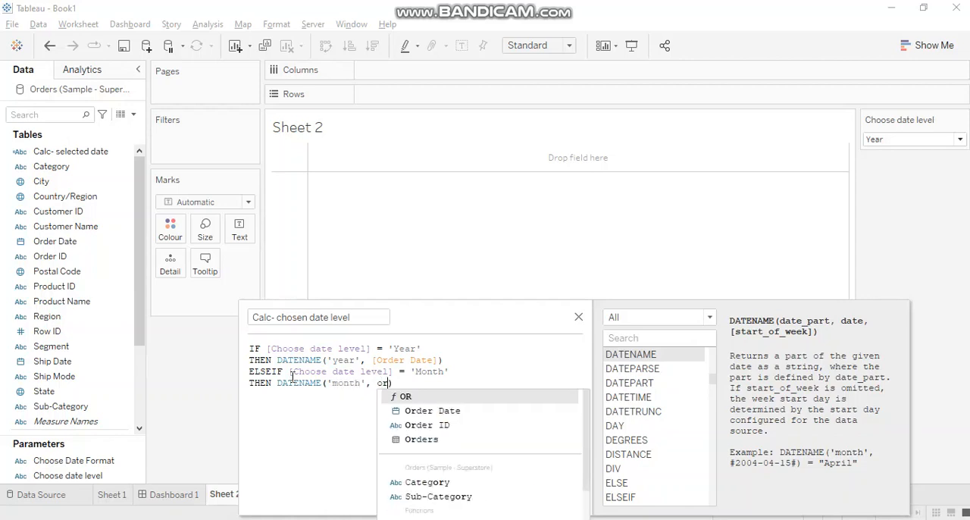
{"action": "left_click", "coordinate": [432, 409]}
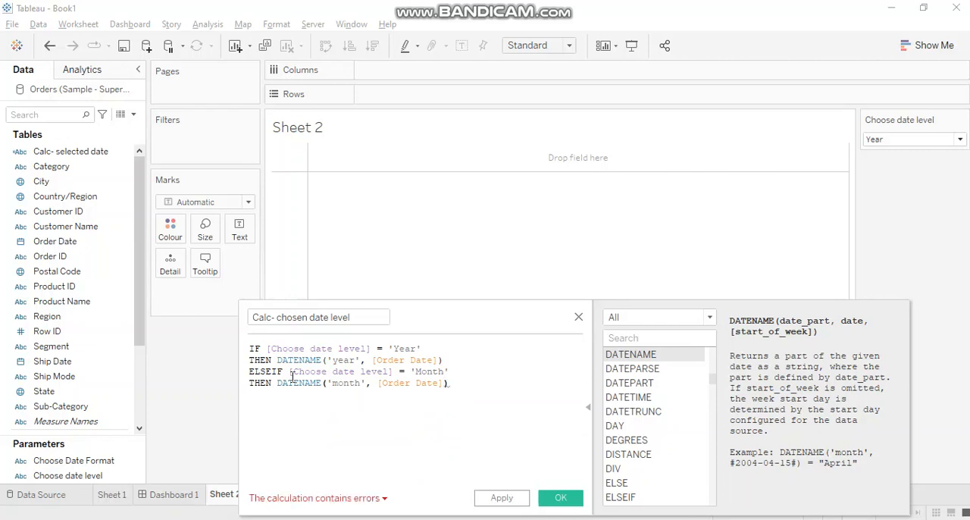
- Add the ELSEIF branch for 'Week' returning DATENAME('week', [Order Date])
{"action": "type", "text": "el]"}
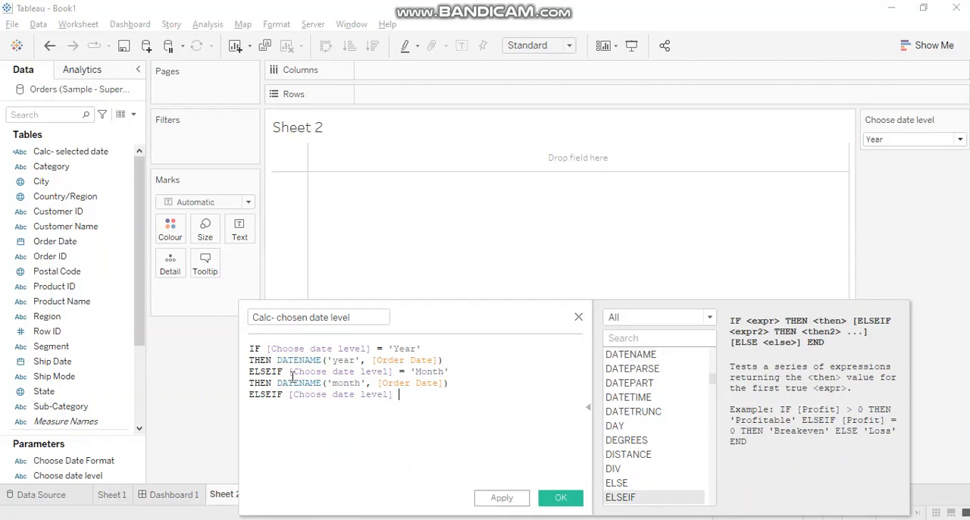
{"action": "type", "text": "= 'Week"}
{"action": "type", "text": "THEN"}
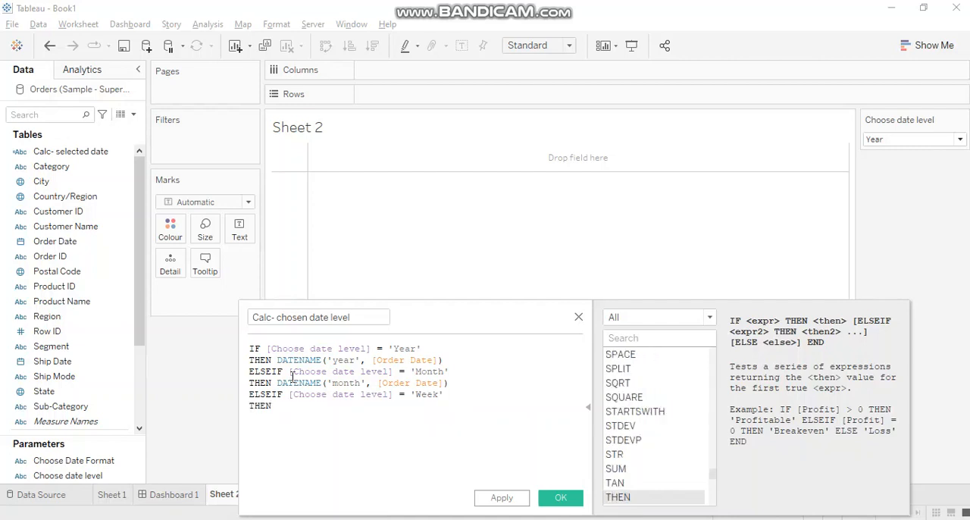
{"action": "type", "text": "datena"}
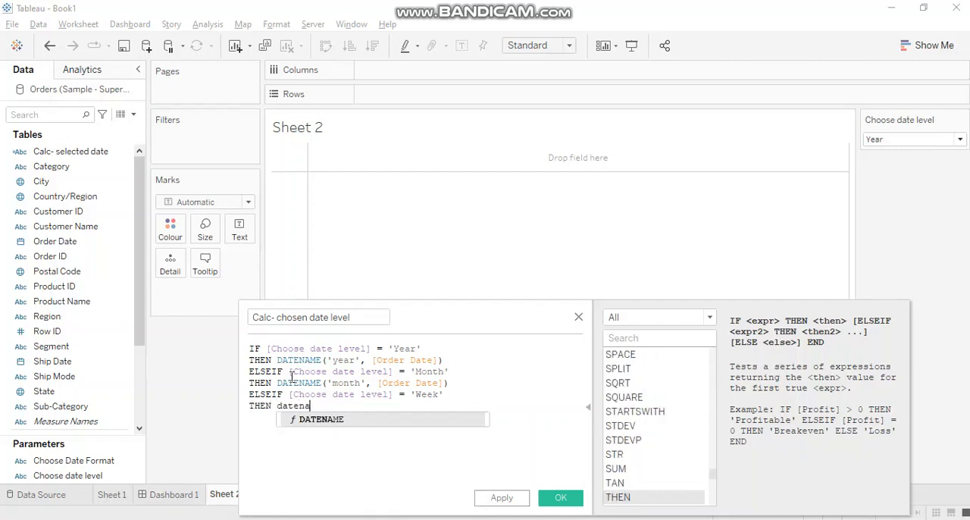
{"action": "left_click", "coordinate": [321, 418]}
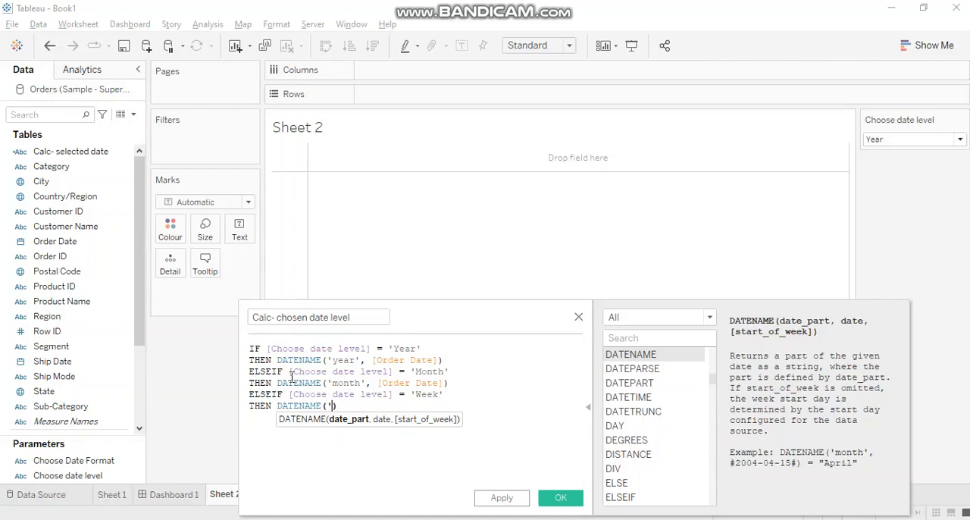
{"action": "type", "text": "week"}
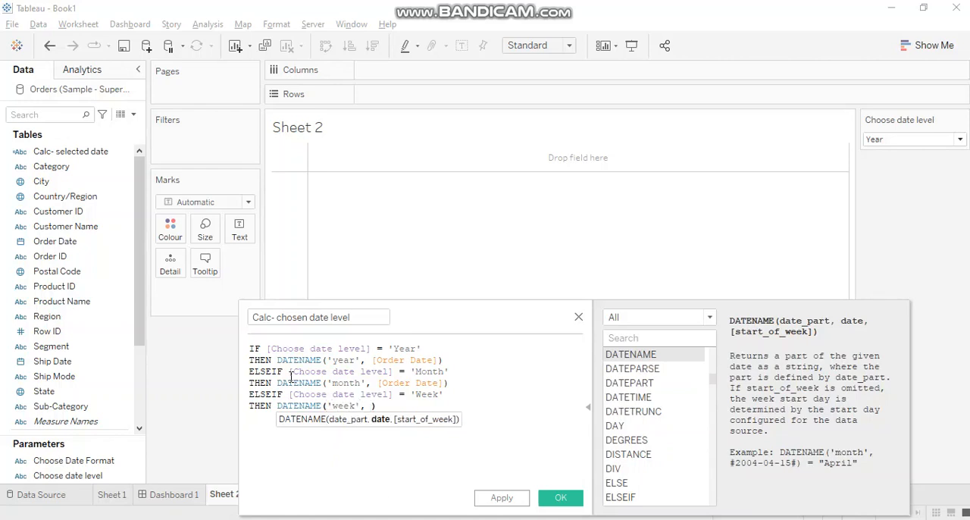
{"action": "type", "text": "[Order Date]"}
{"action": "type", "text": "ELSEIF"}
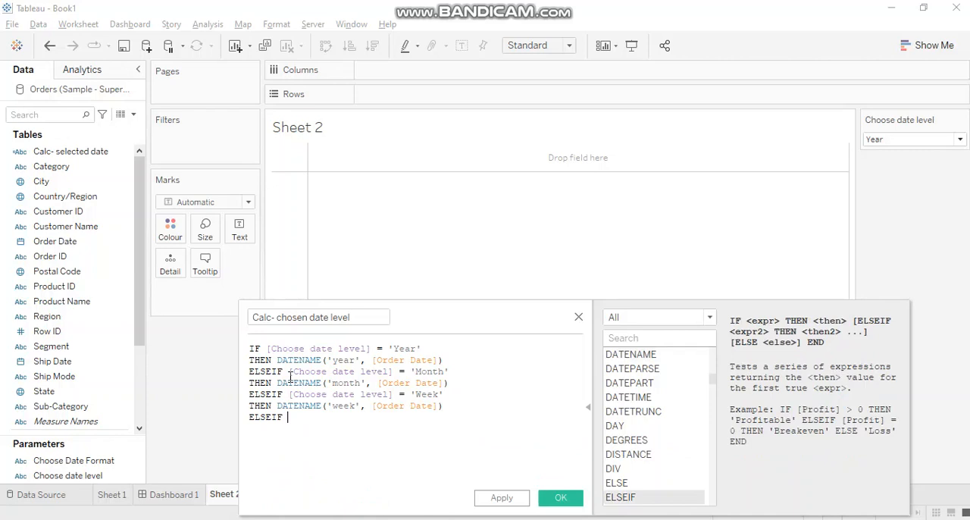
- Add the ELSEIF branch for 'Day' returning DATENAME('day', [Order Date]) and close with END
{"action": "type", "text": "level]"}
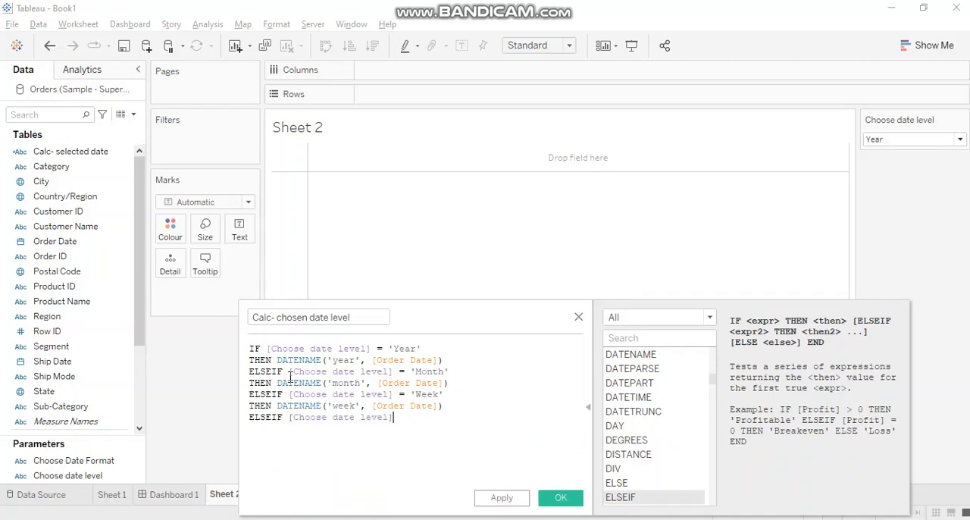
{"action": "type", "text": "= 'Day"}
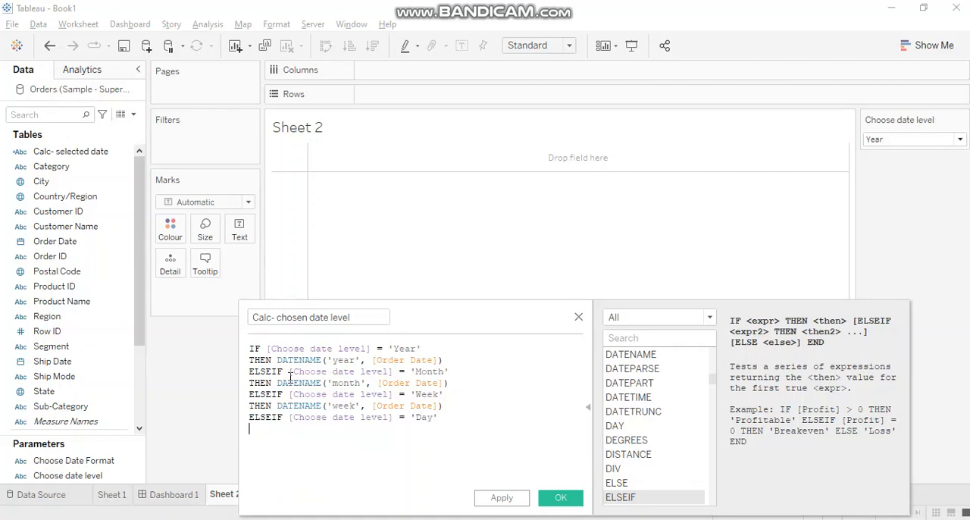
{"action": "type", "text": "THEN DATENAME("}
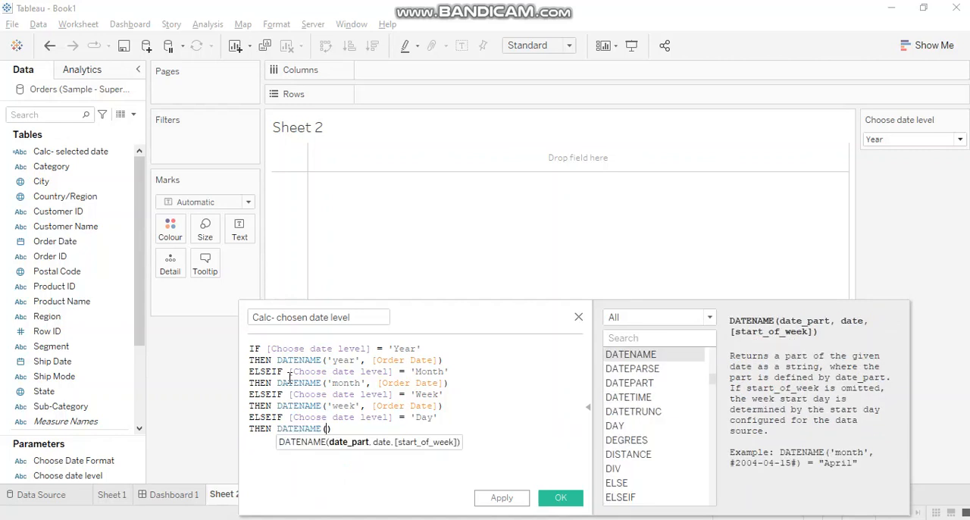
{"action": "type", "text": "'day'"}
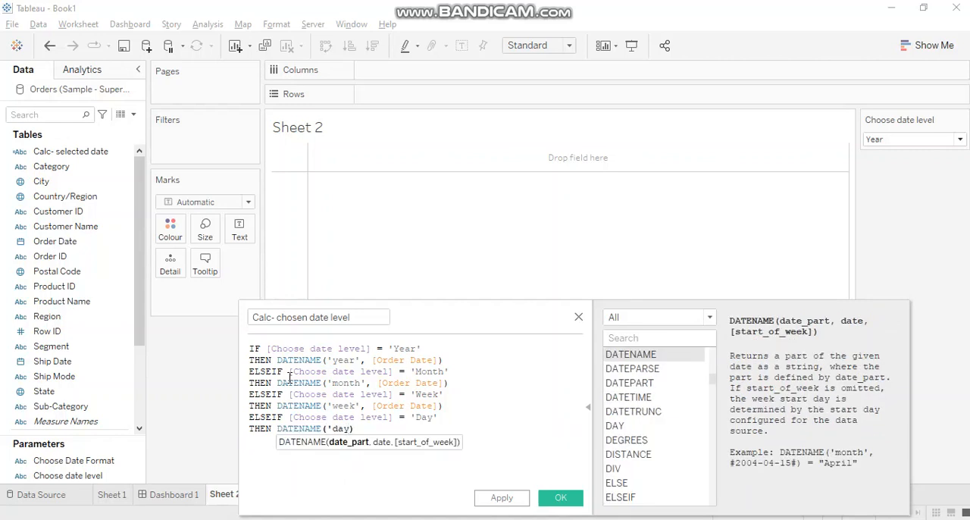
{"action": "type", "text": ","}
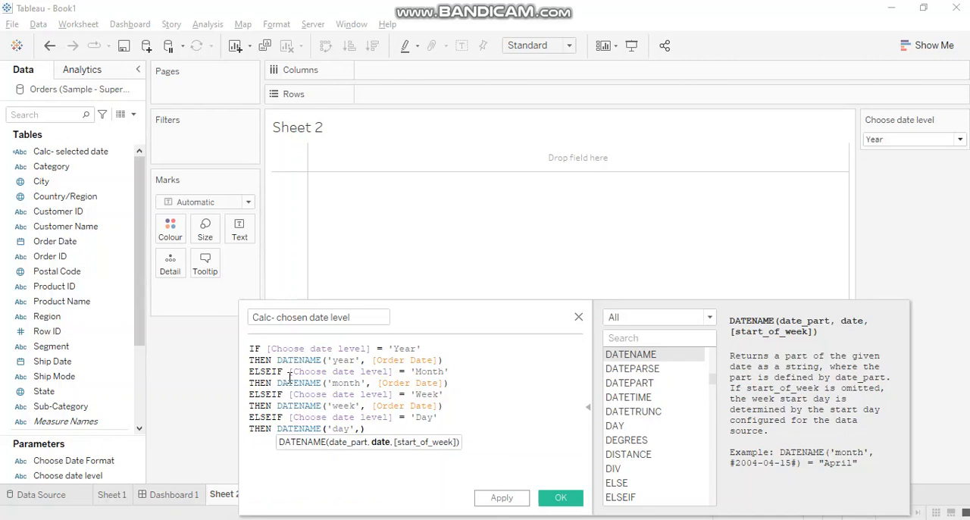
{"action": "type", "text": "order"}
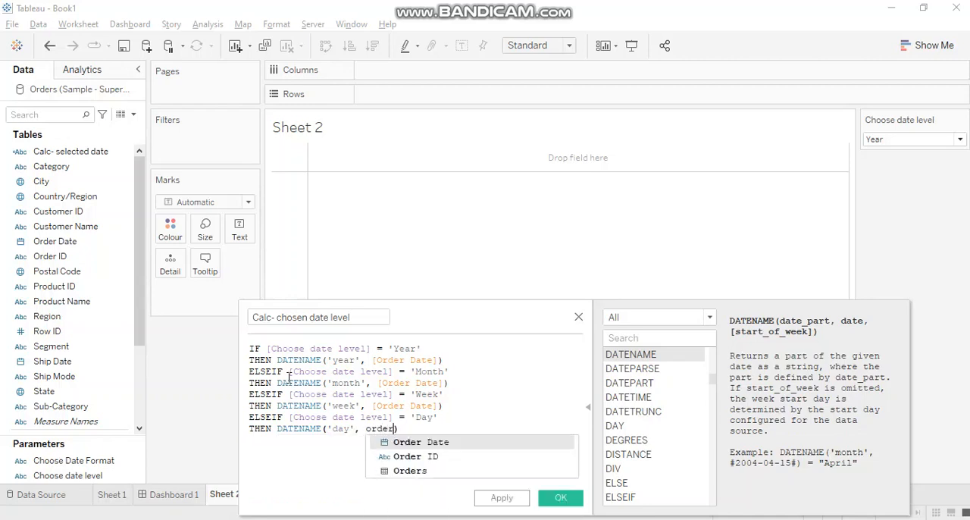
{"action": "left_click", "coordinate": [421, 442]}
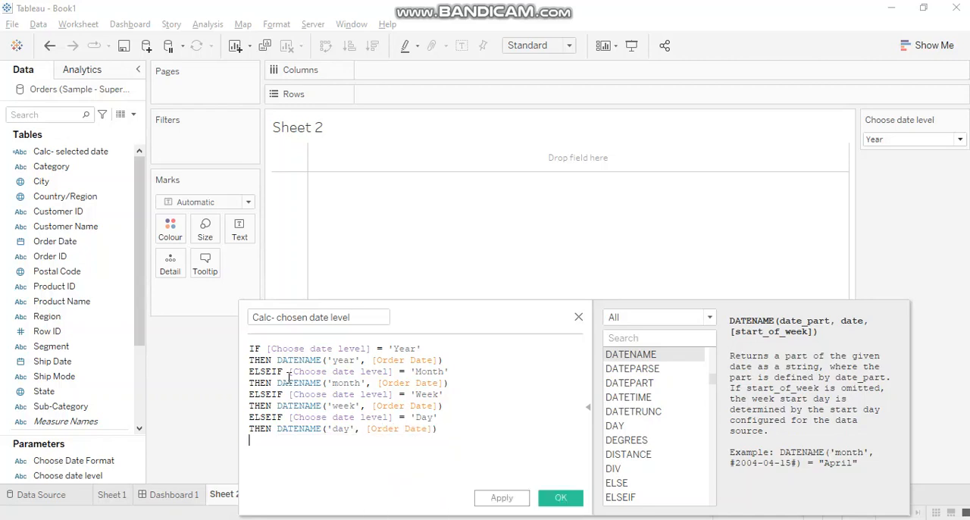
{"action": "type", "text": "END"}
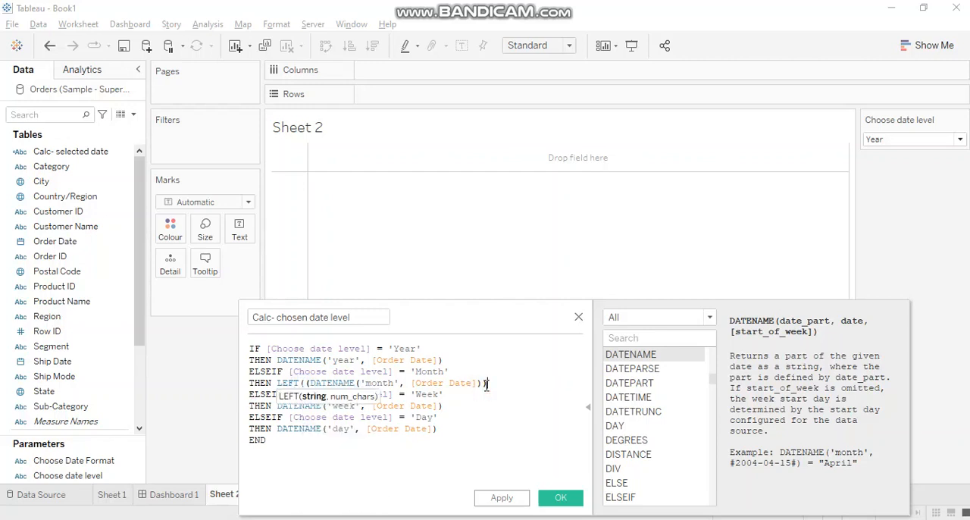
- Wrap the month DATENAME in LEFT(..., 4) and save the calculated field
{"action": "type", "text": ", 4"}
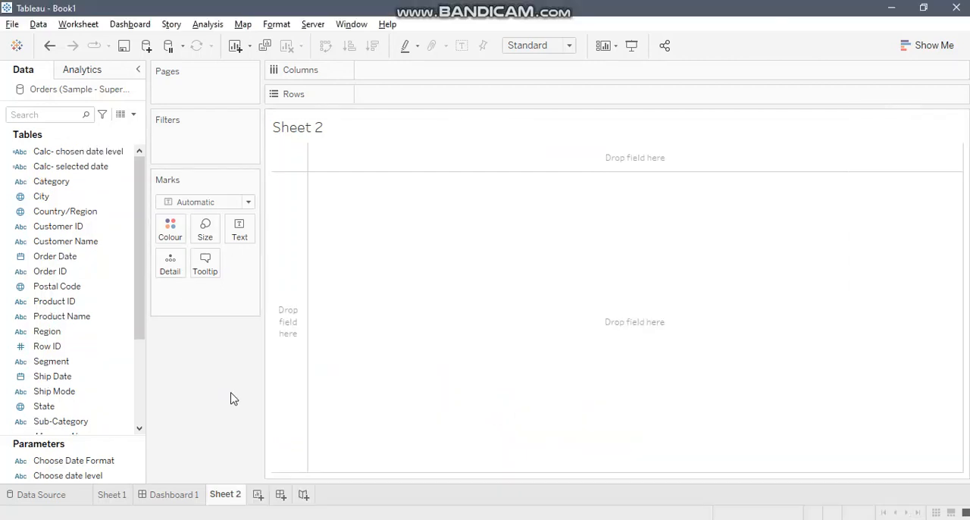
- Put Calc- chosen date level on Columns with SUM(Sales) as bars for 2018–2021
{"action": "left_click", "coordinate": [55, 300]}
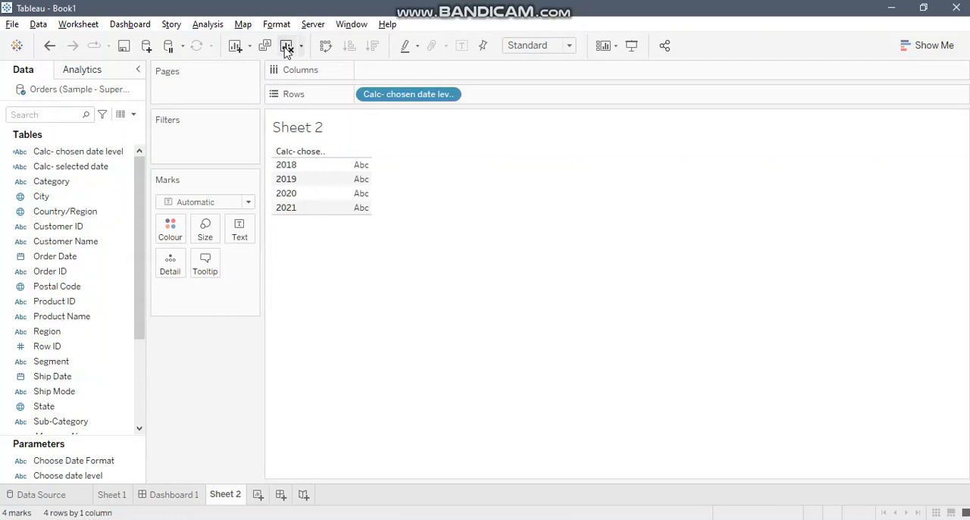
{"action": "left_click", "coordinate": [288, 45]}
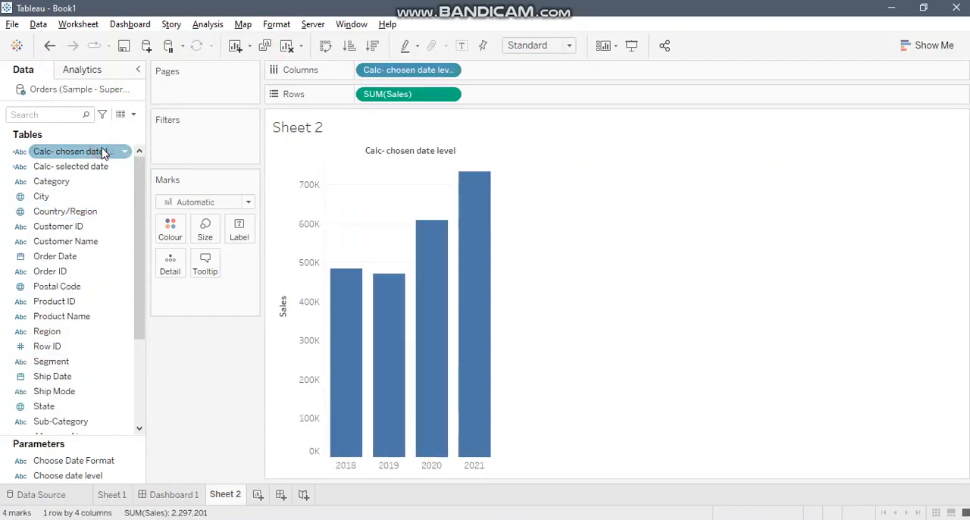
{"action": "mouse_move", "coordinate": [58, 225]}
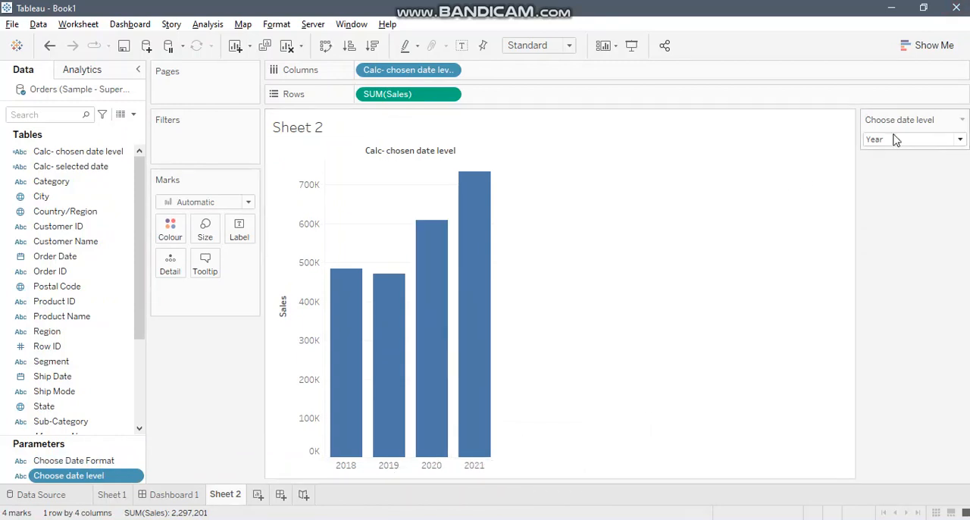
- Switch the Choose date level dropdown to Week, then to Day showing days 1 to 31
{"action": "left_click", "coordinate": [912, 140]}
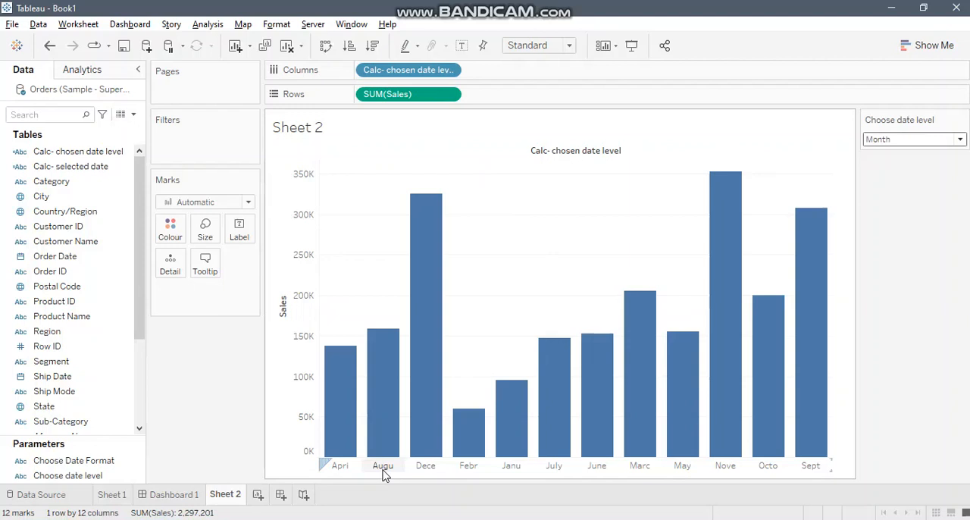
{"action": "mouse_move", "coordinate": [382, 470]}
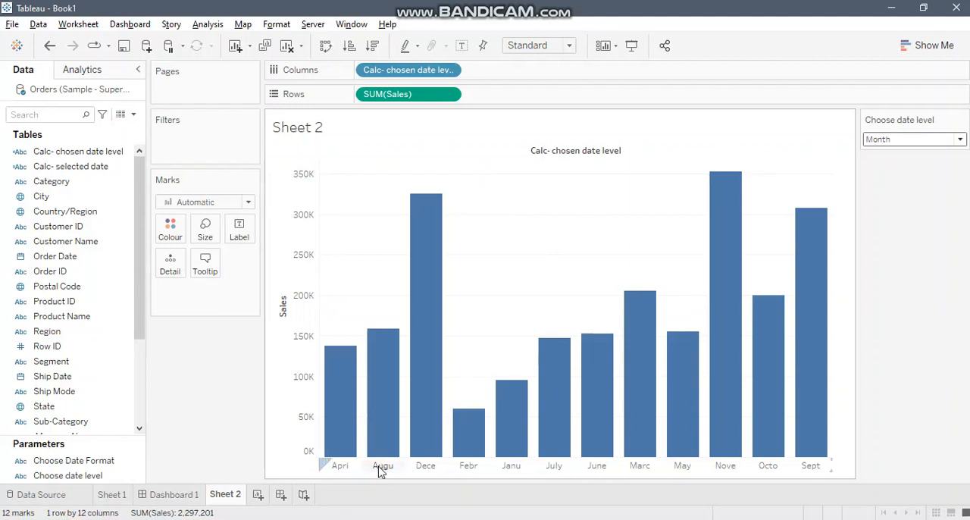
{"action": "mouse_move", "coordinate": [916, 157]}
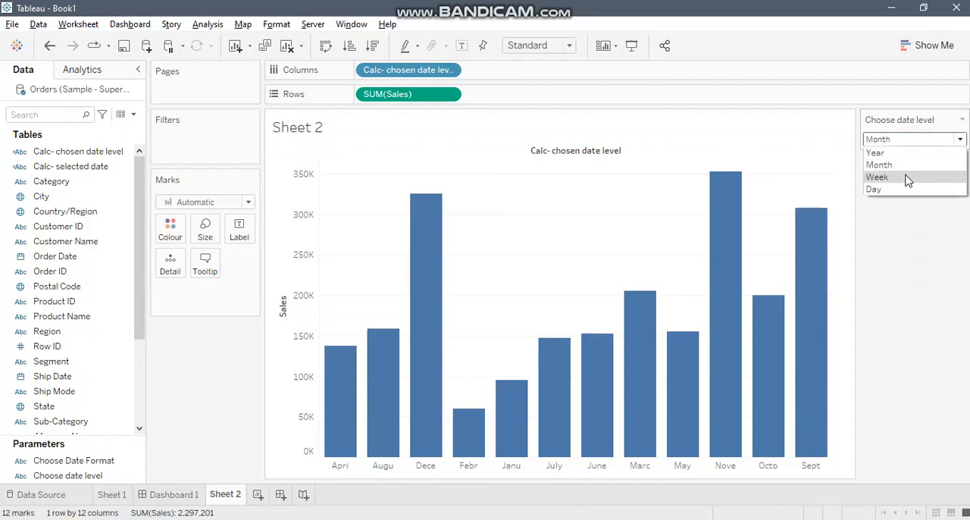
{"action": "left_click", "coordinate": [876, 175]}
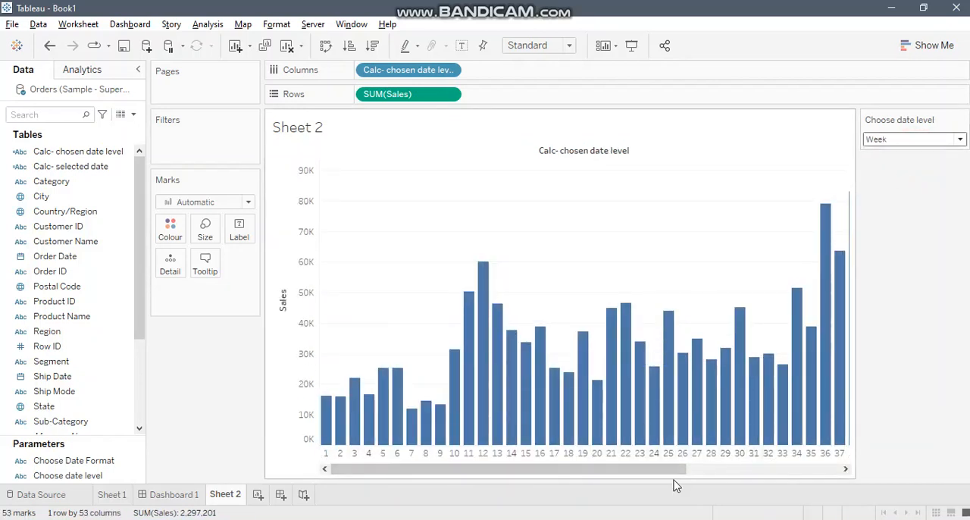
{"action": "left_click", "coordinate": [913, 140]}
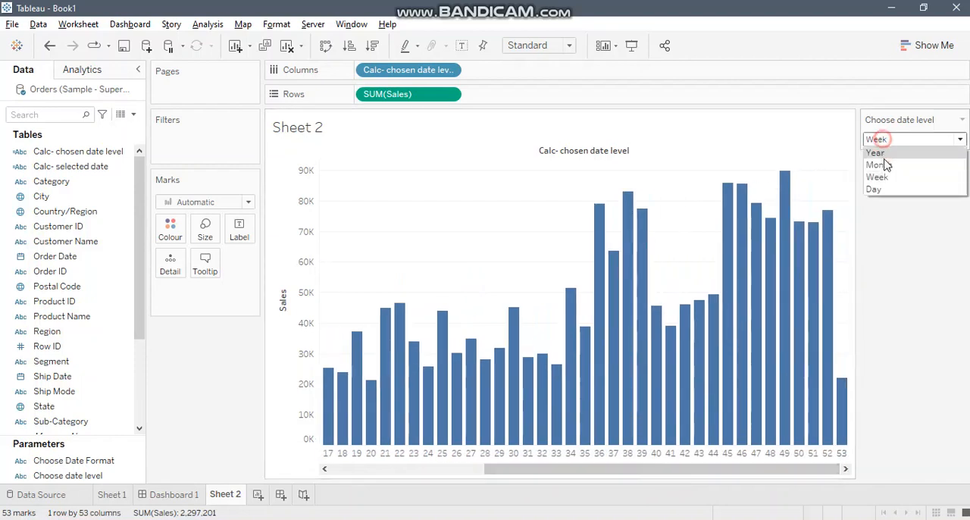
{"action": "left_click", "coordinate": [873, 188]}
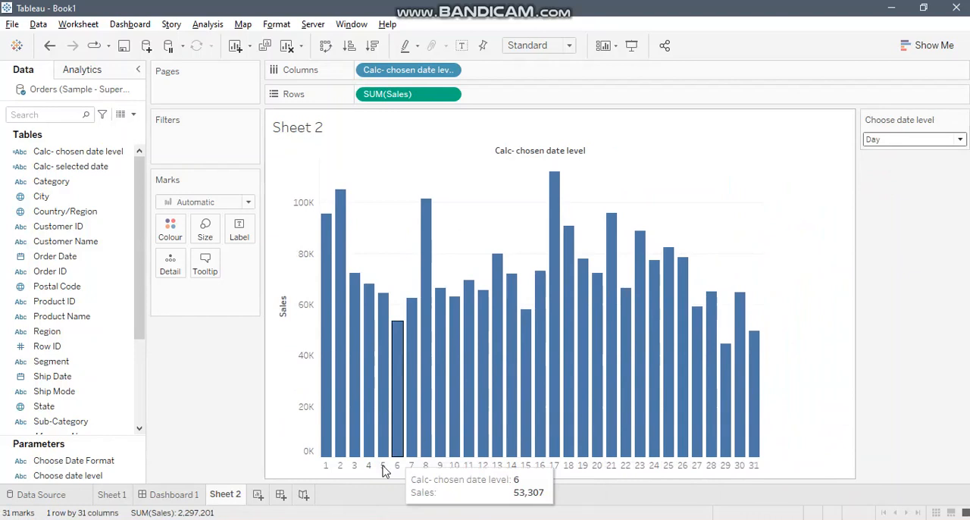
{"action": "mouse_move", "coordinate": [188, 209]}
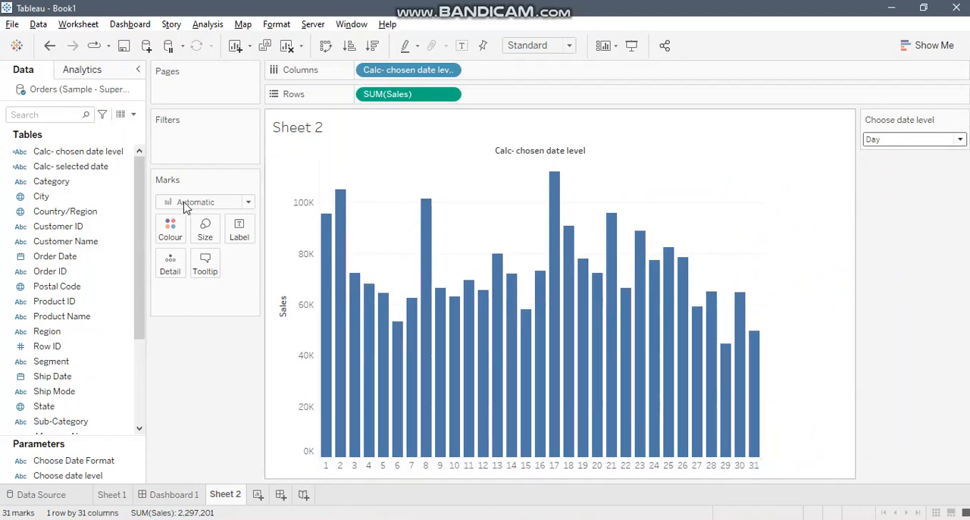
- Edit the calculation so the Day branch uses DATENAME('weekday') and save it
{"action": "right_click", "coordinate": [79, 151]}
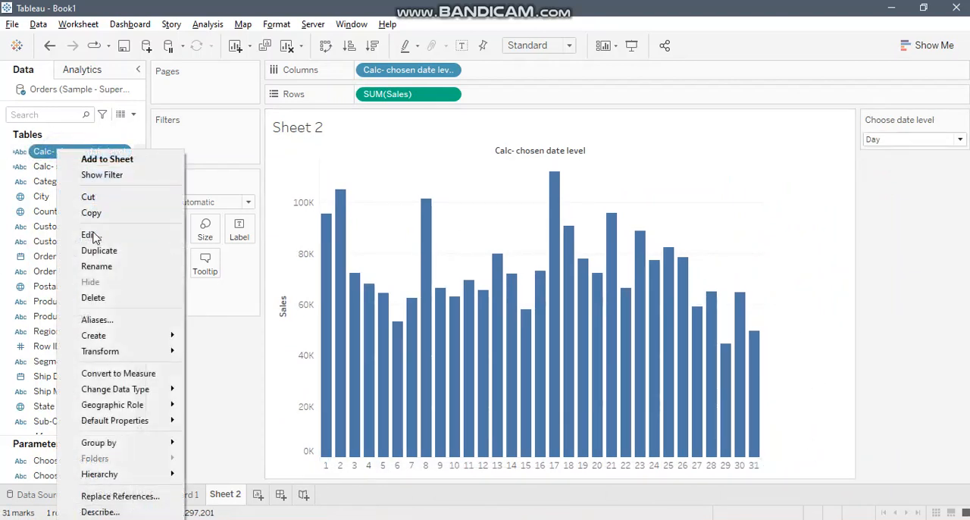
{"action": "left_click", "coordinate": [87, 234]}
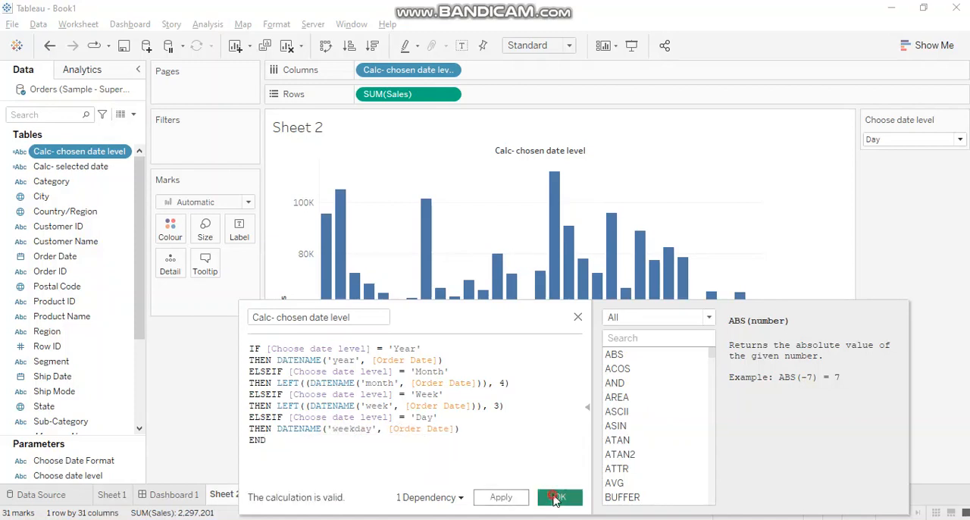
{"action": "left_click", "coordinate": [559, 497]}
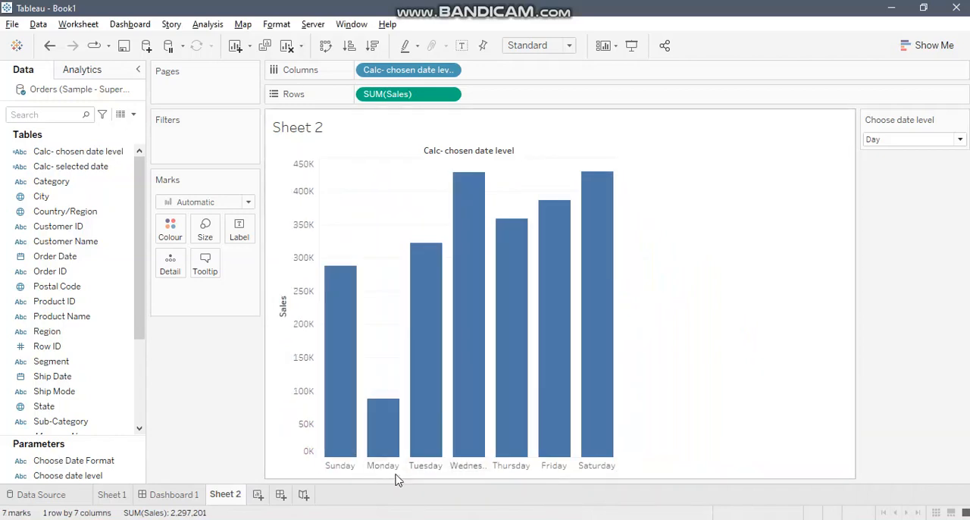
{"action": "mouse_move", "coordinate": [700, 378]}
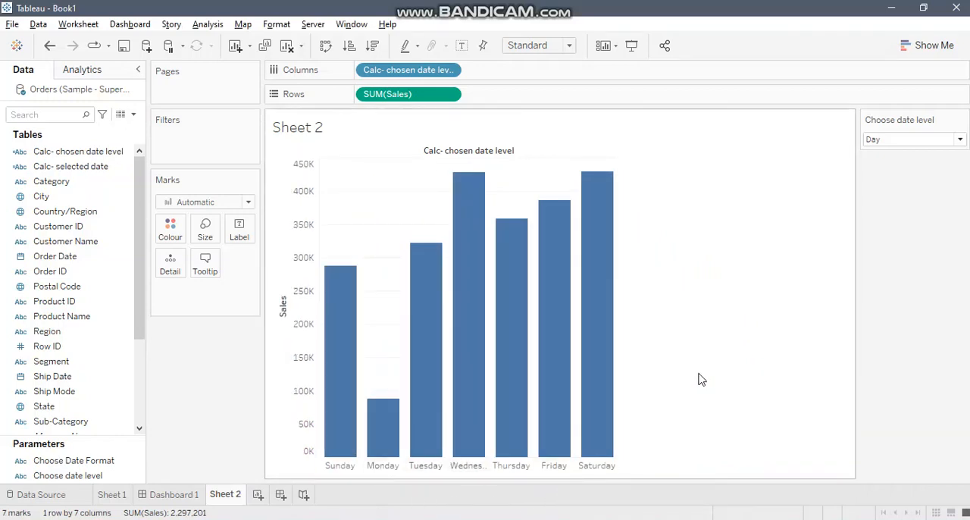
{"action": "mouse_move", "coordinate": [704, 388]}
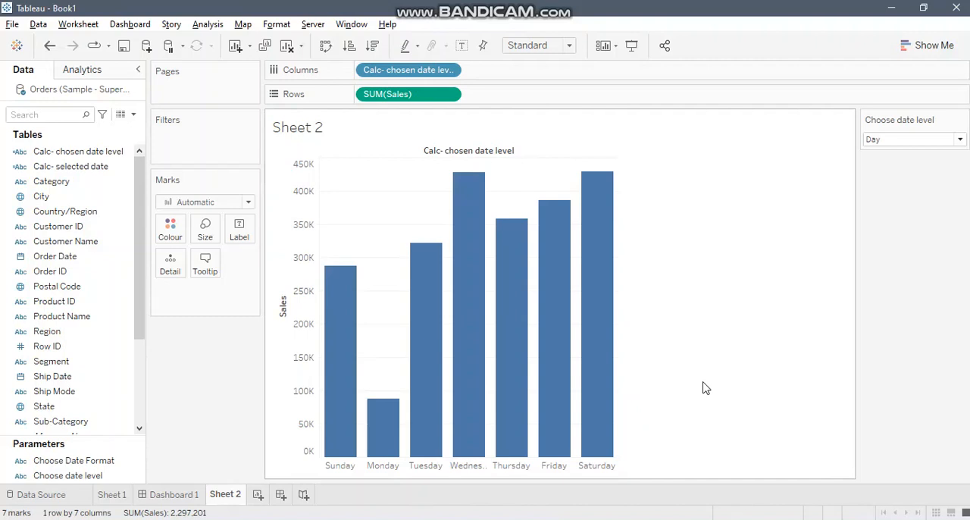